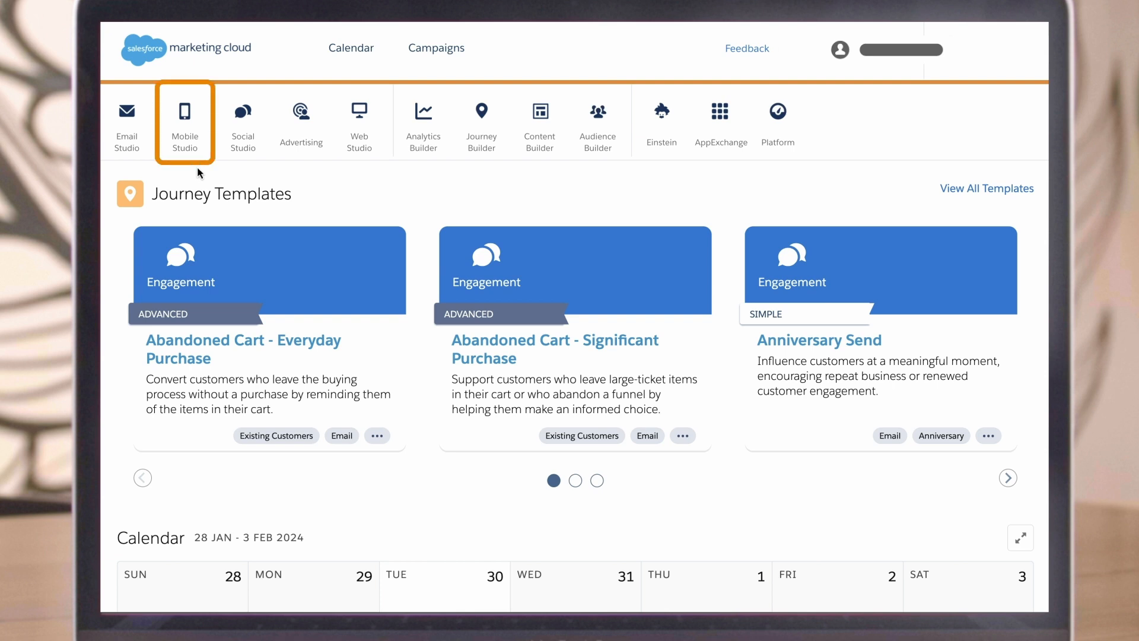
Step: Go to MobileConnect from the Mobile Studio menu to reach its Overview dashboard
click(185, 123)
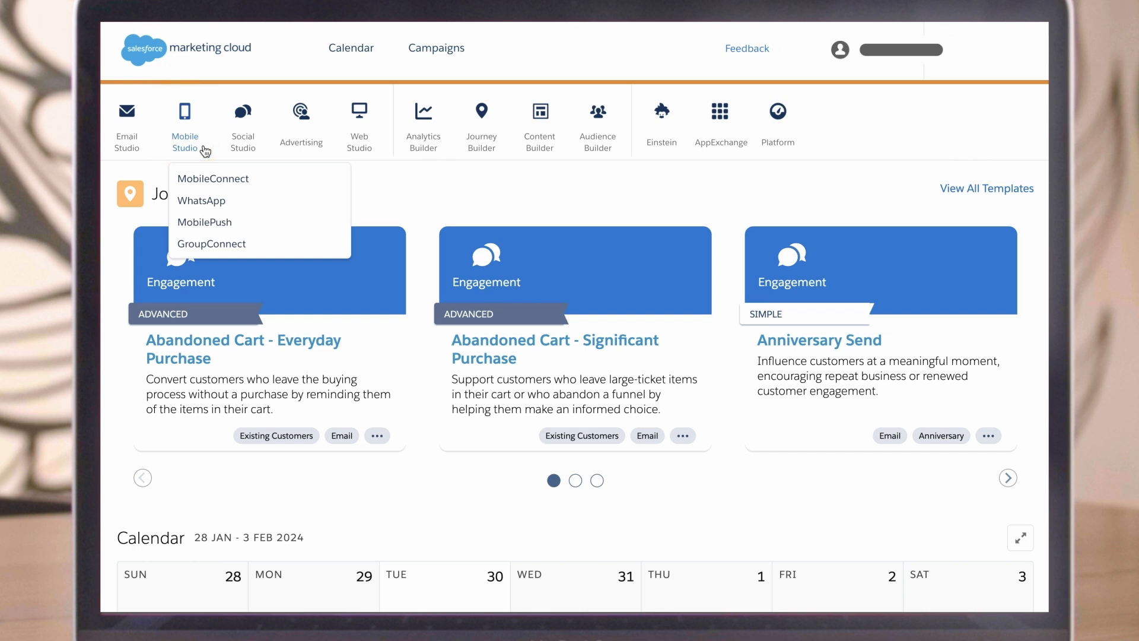
mouse_move(213, 178)
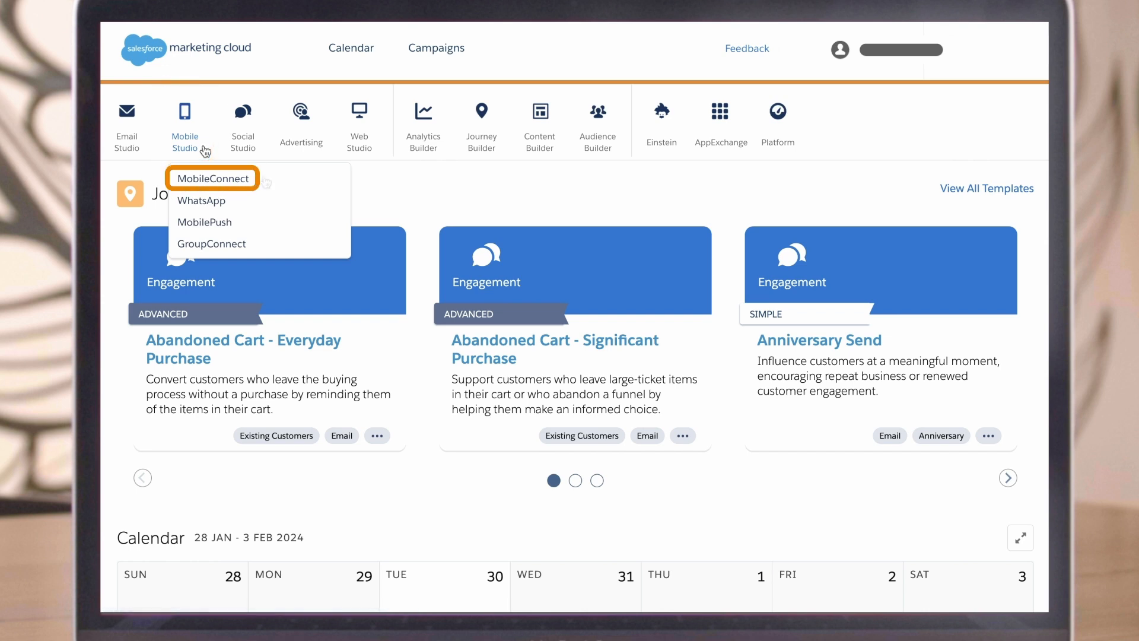
mouse_move(266, 182)
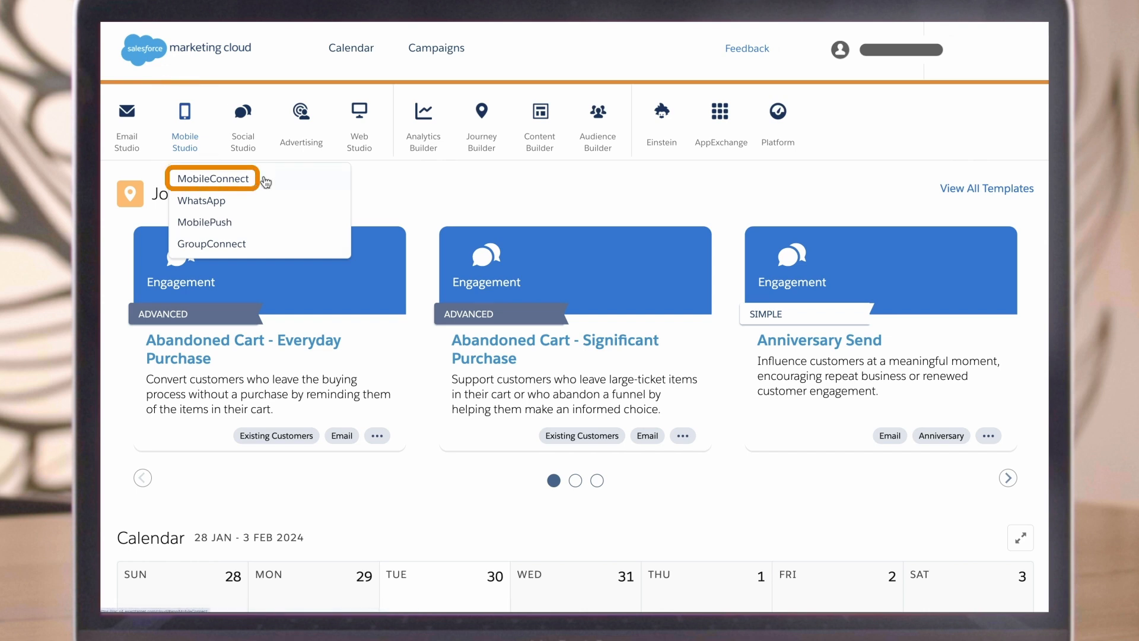
click(212, 178)
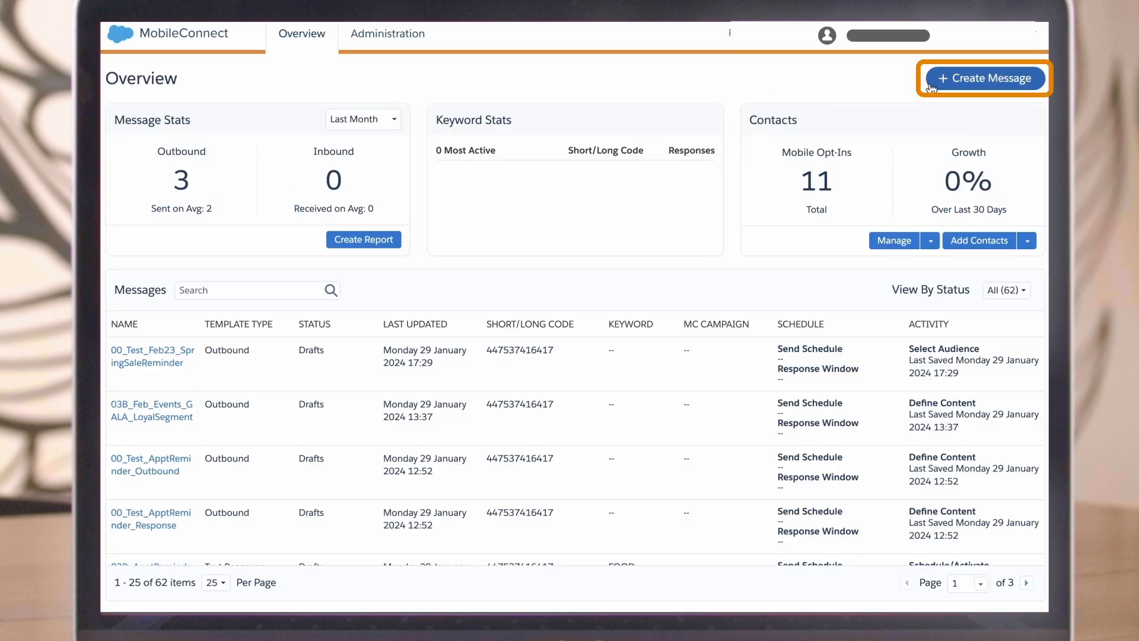
Step: Create a new message and choose the Outbound SMS template
click(982, 78)
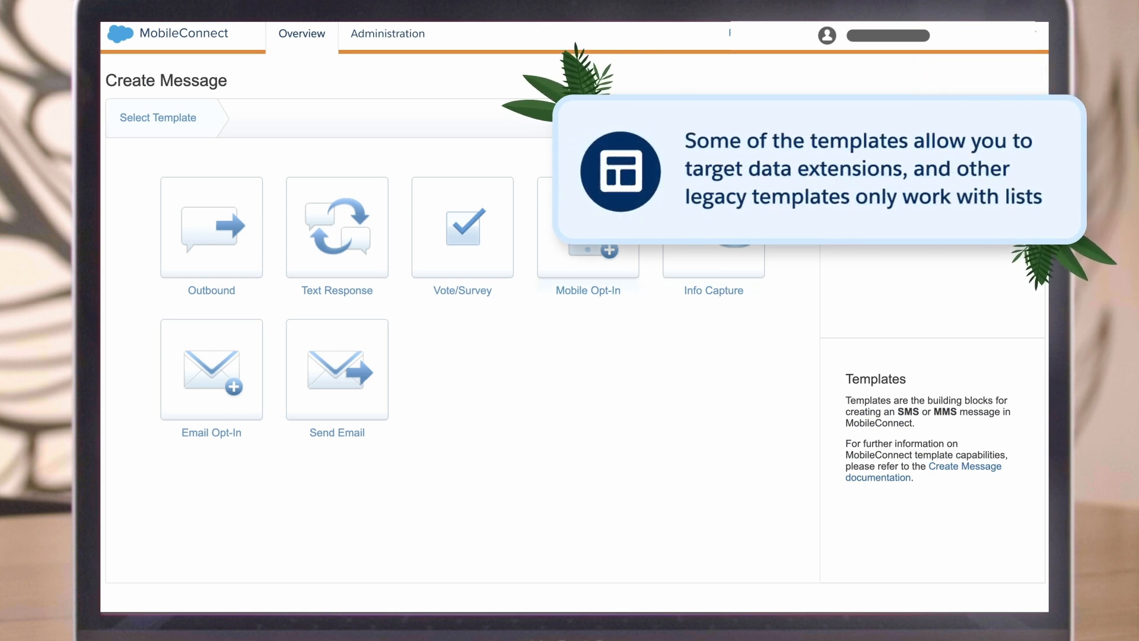
mouse_move(250, 218)
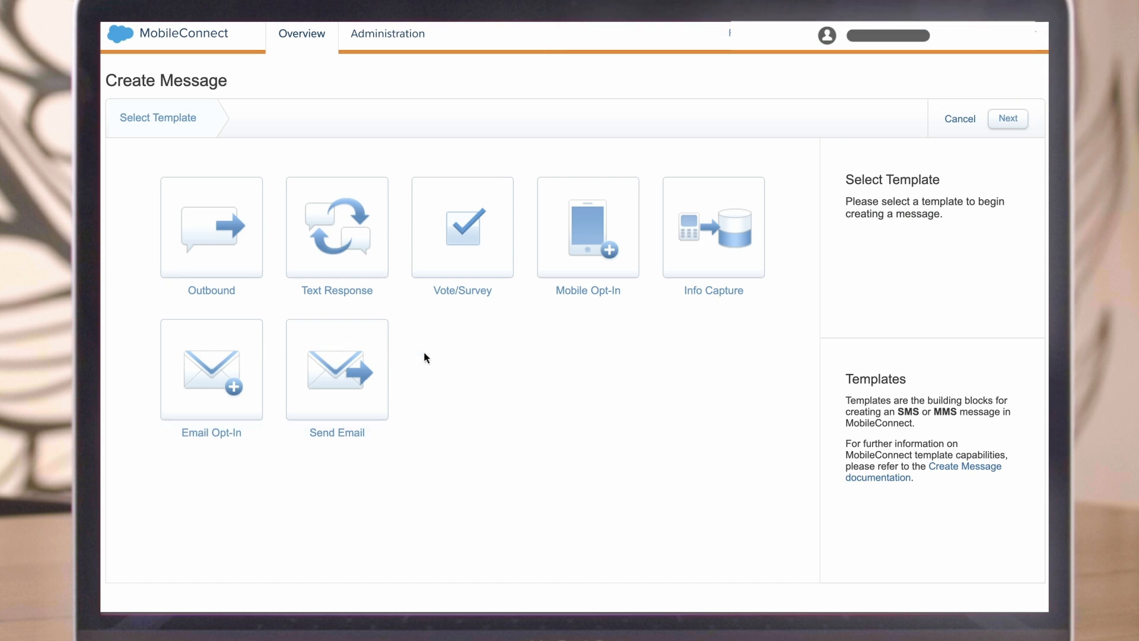
mouse_move(459, 361)
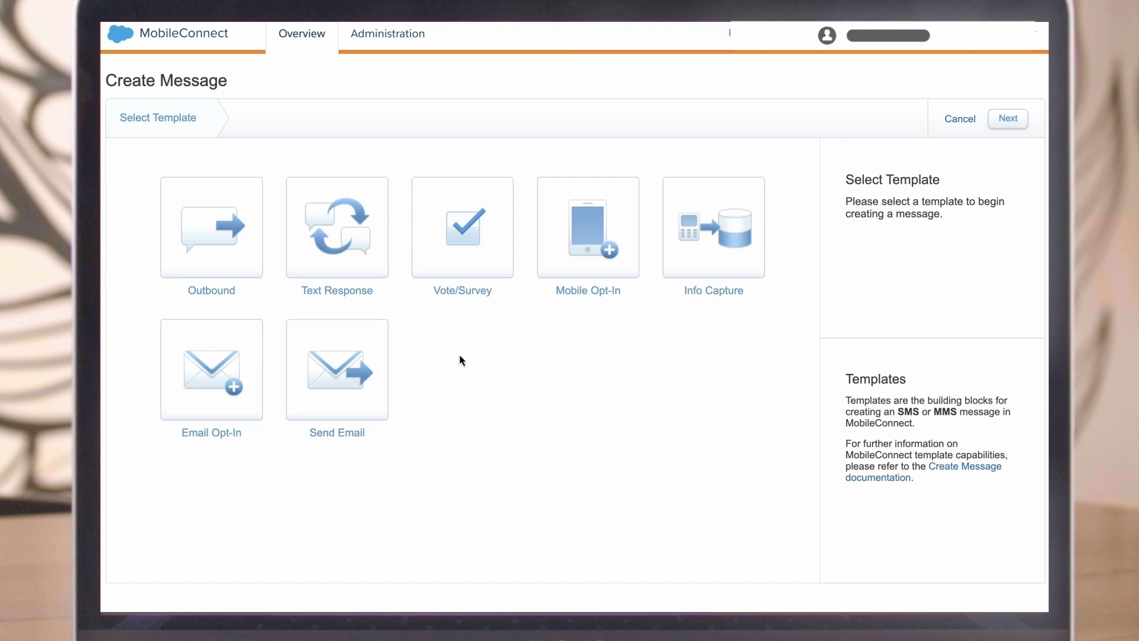
click(211, 227)
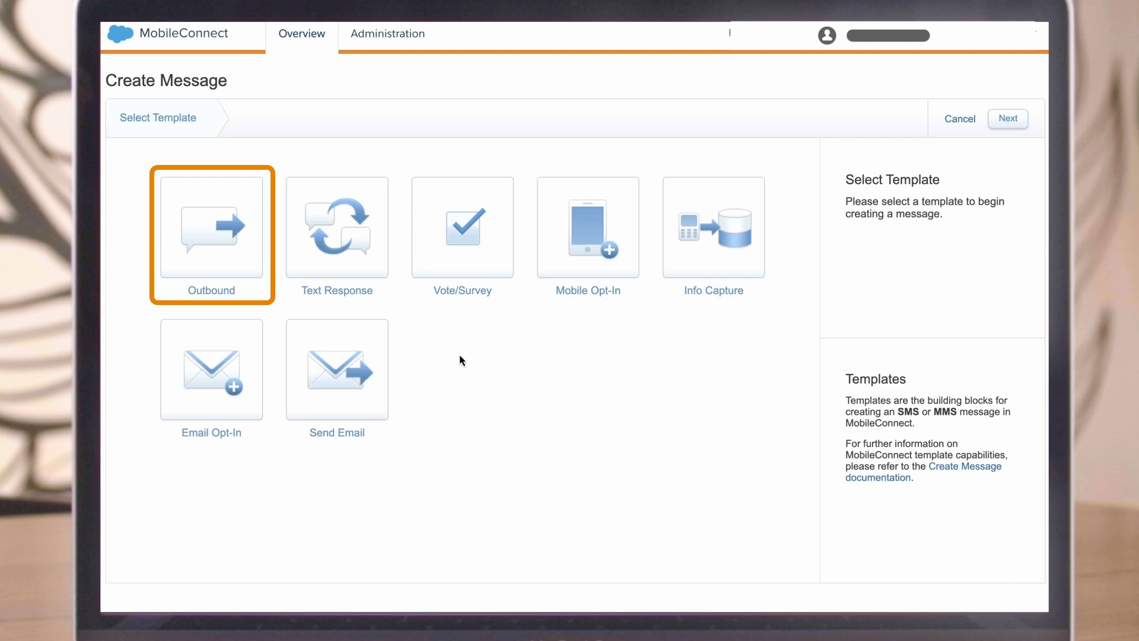
mouse_move(300, 277)
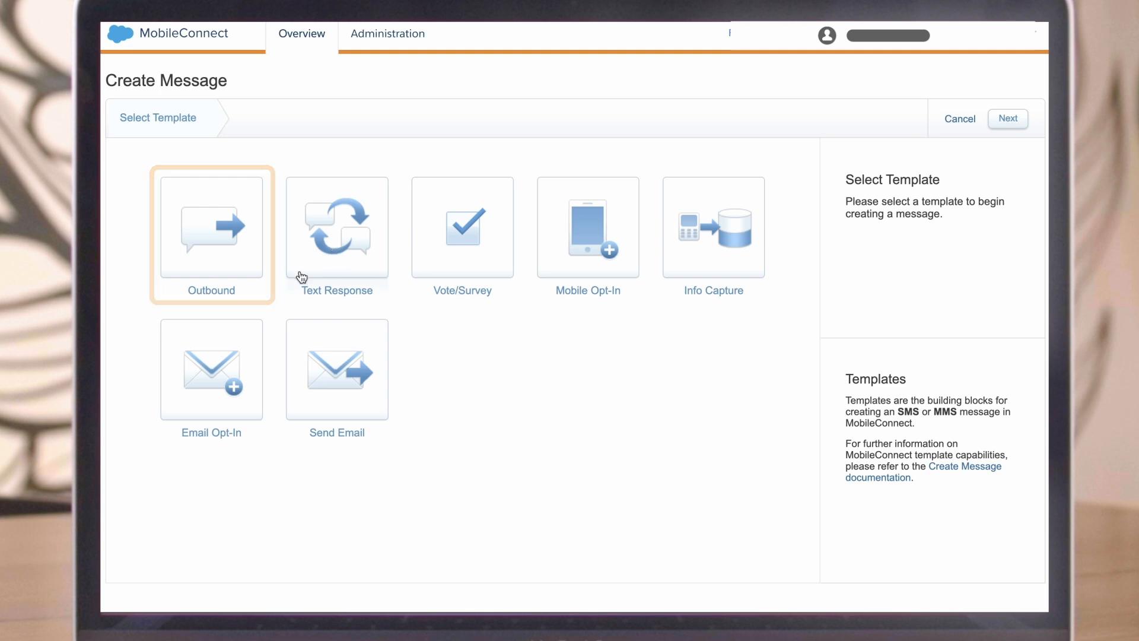
click(212, 236)
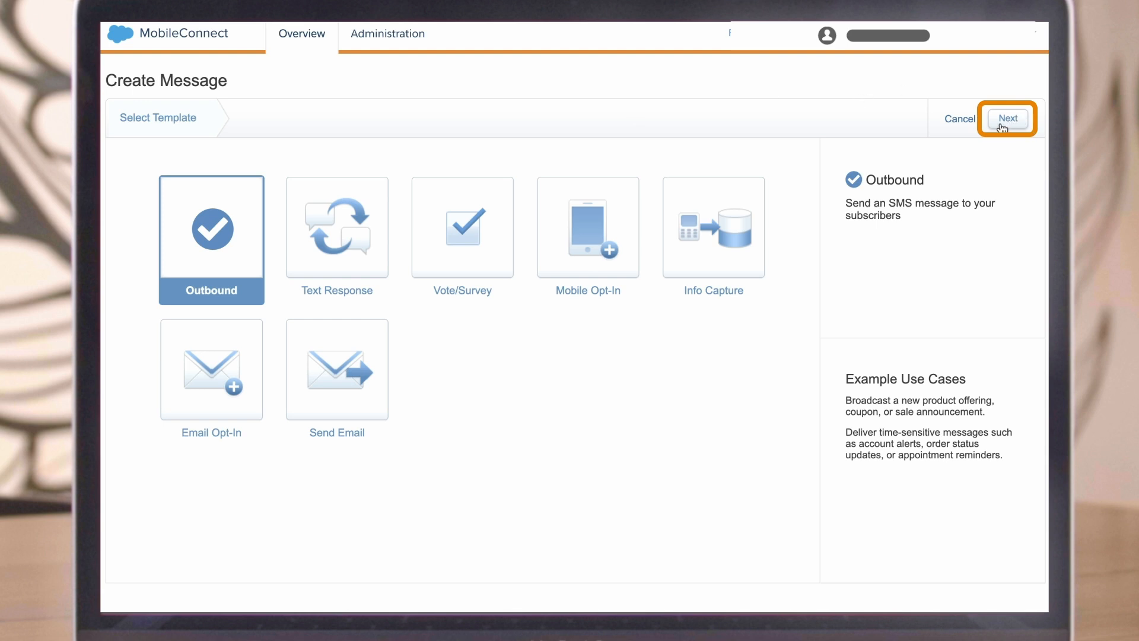
click(1007, 119)
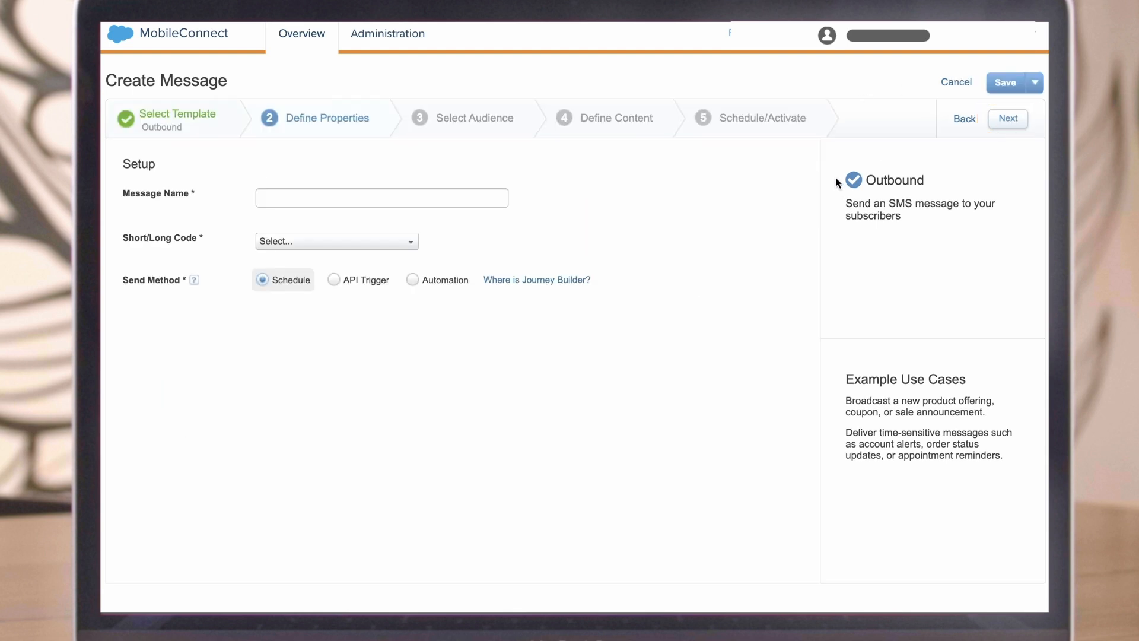
click(381, 198)
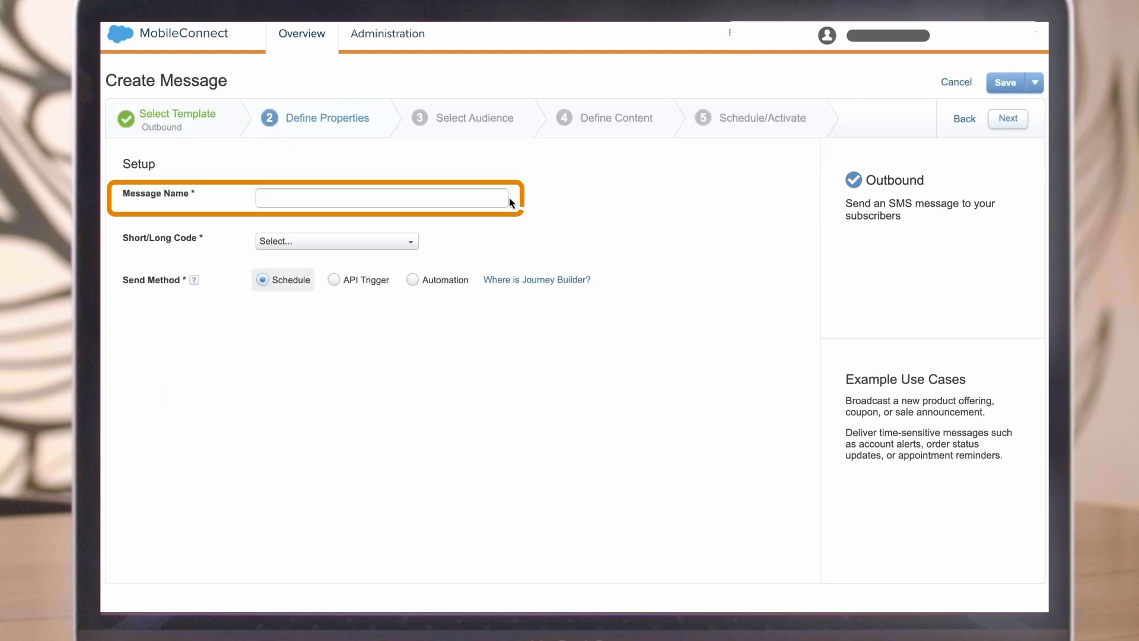
text(03B_Events_Reminders_FebSeminarDublin)
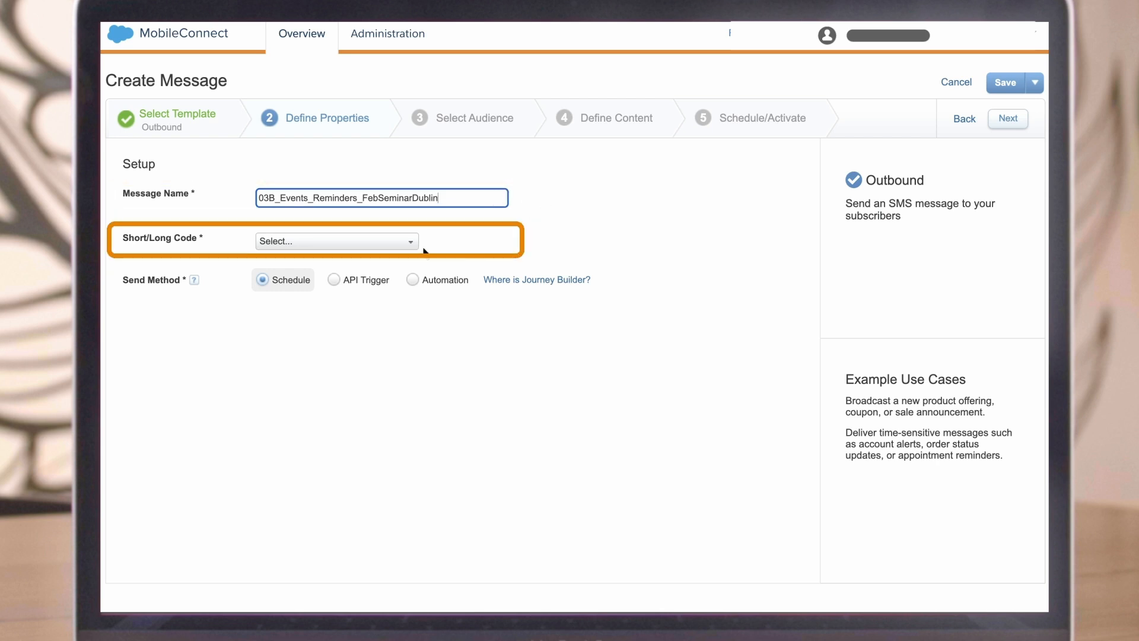
click(336, 241)
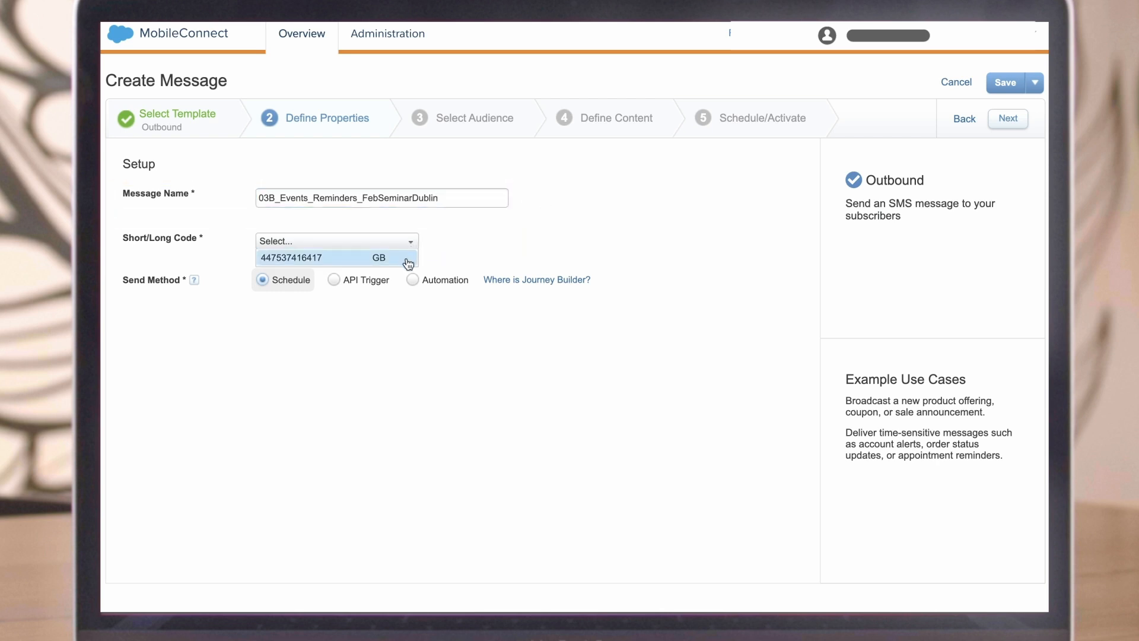
click(336, 258)
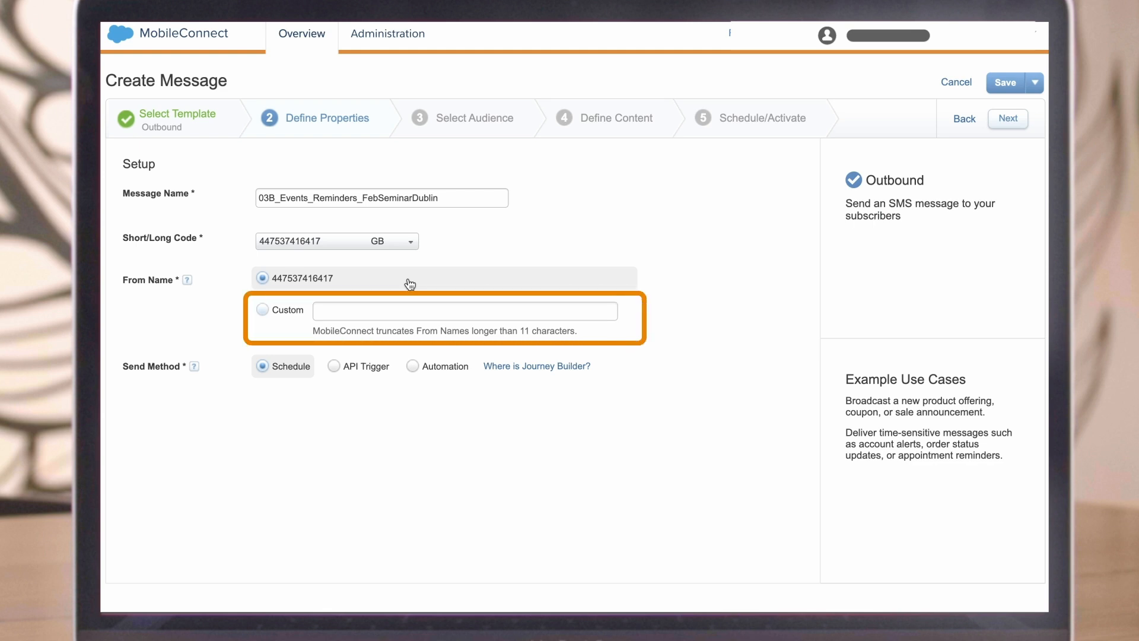
Step: Use a custom From Name of NTO and confirm it
click(262, 310)
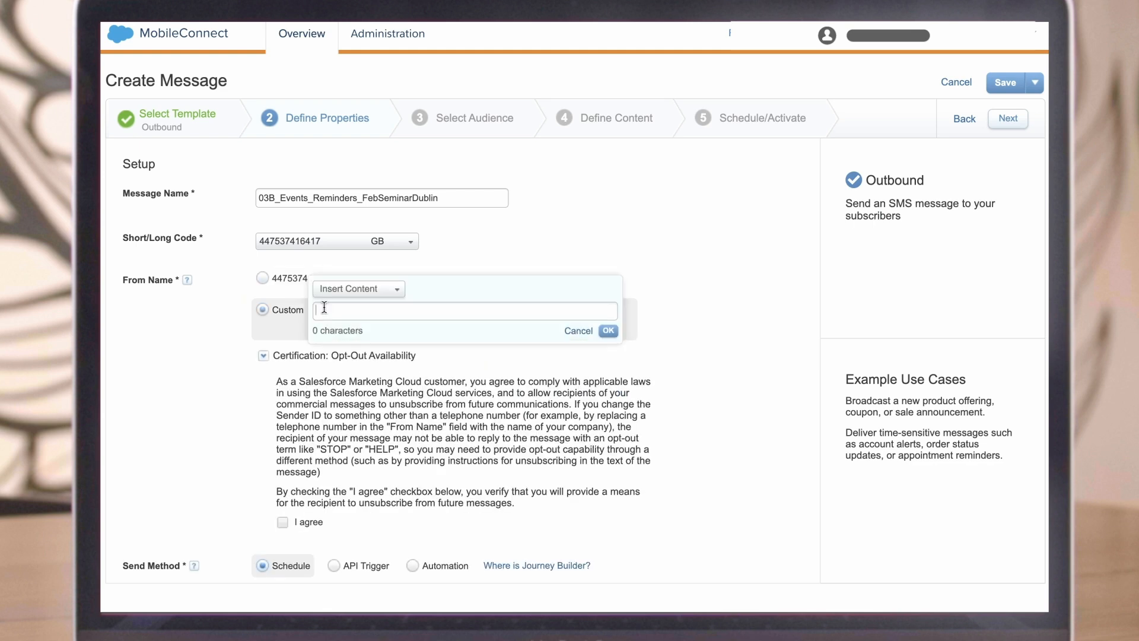
text(NTO)
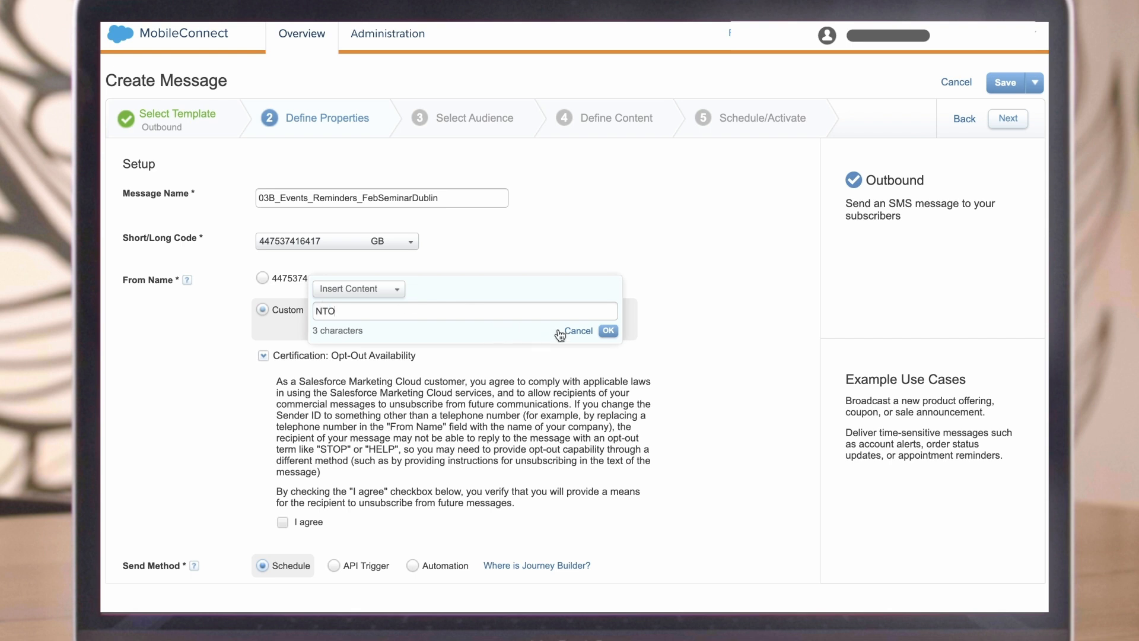
click(609, 331)
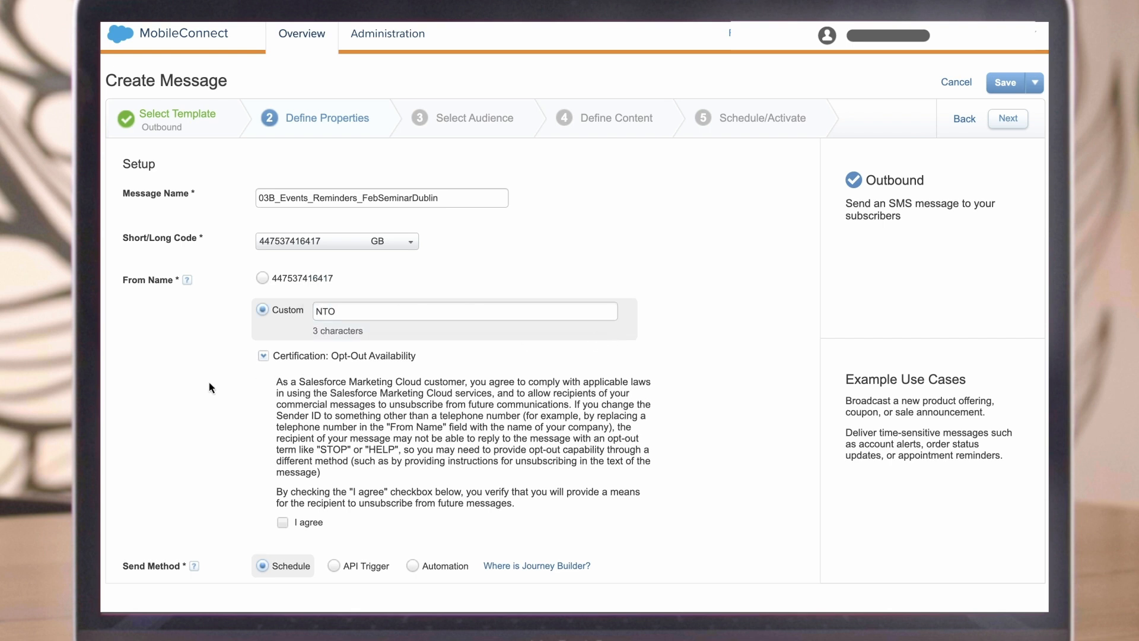
click(187, 280)
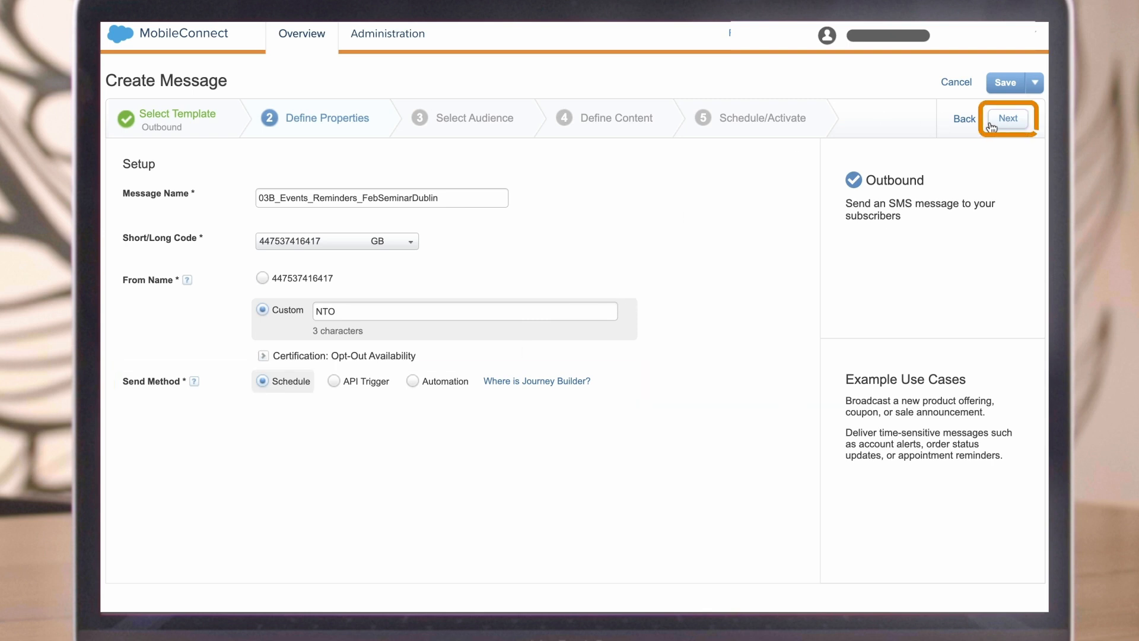
Step: At Select Audience, target the 03B_Feb_Events_GALA_LoyalSegment data extension from the 03B - SMS ONCE OFF folder
click(1008, 117)
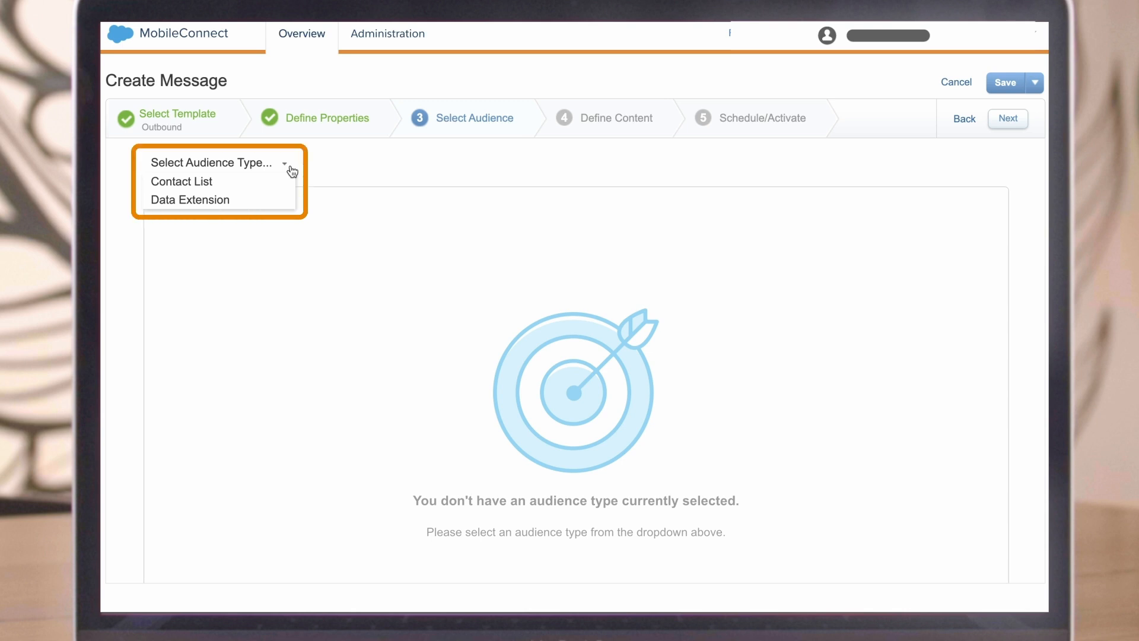
mouse_move(290, 173)
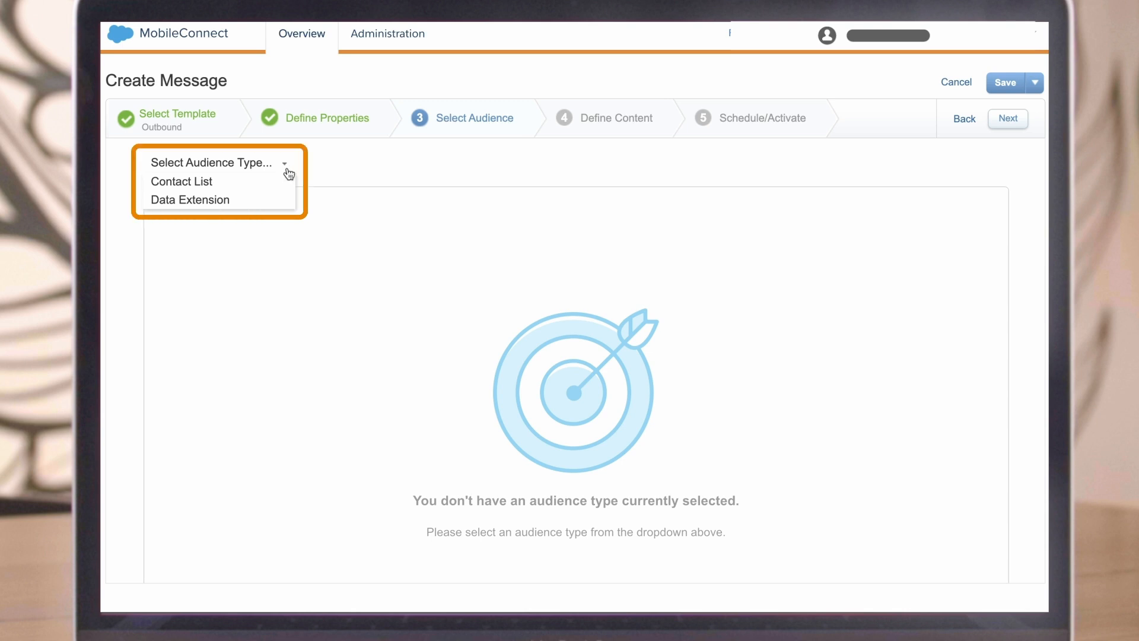
click(189, 200)
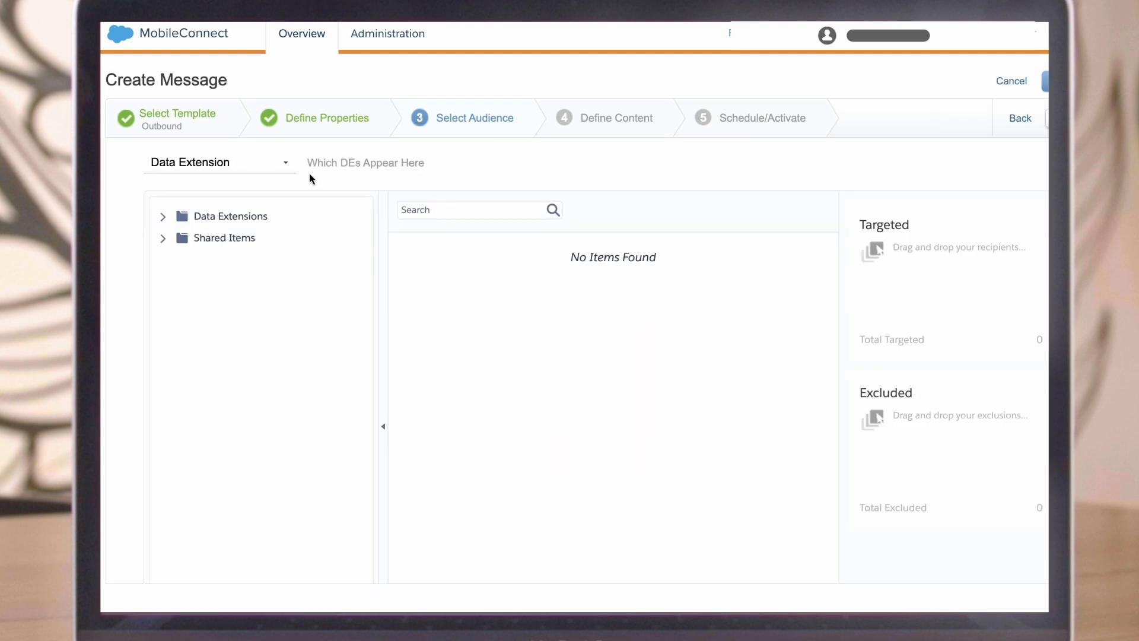
click(366, 163)
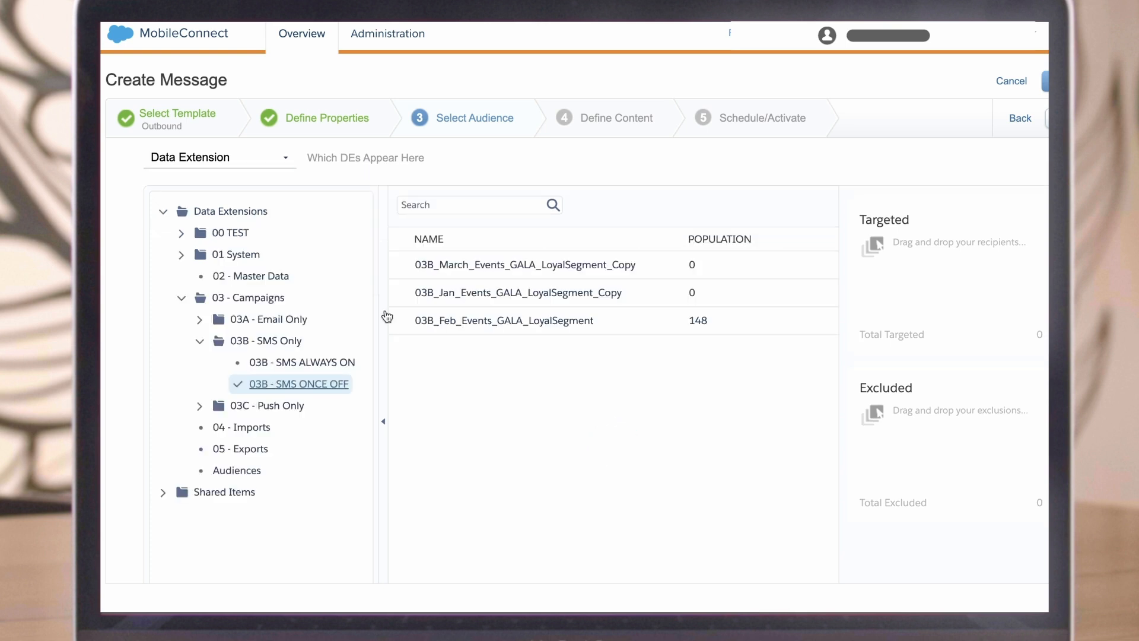
click(504, 321)
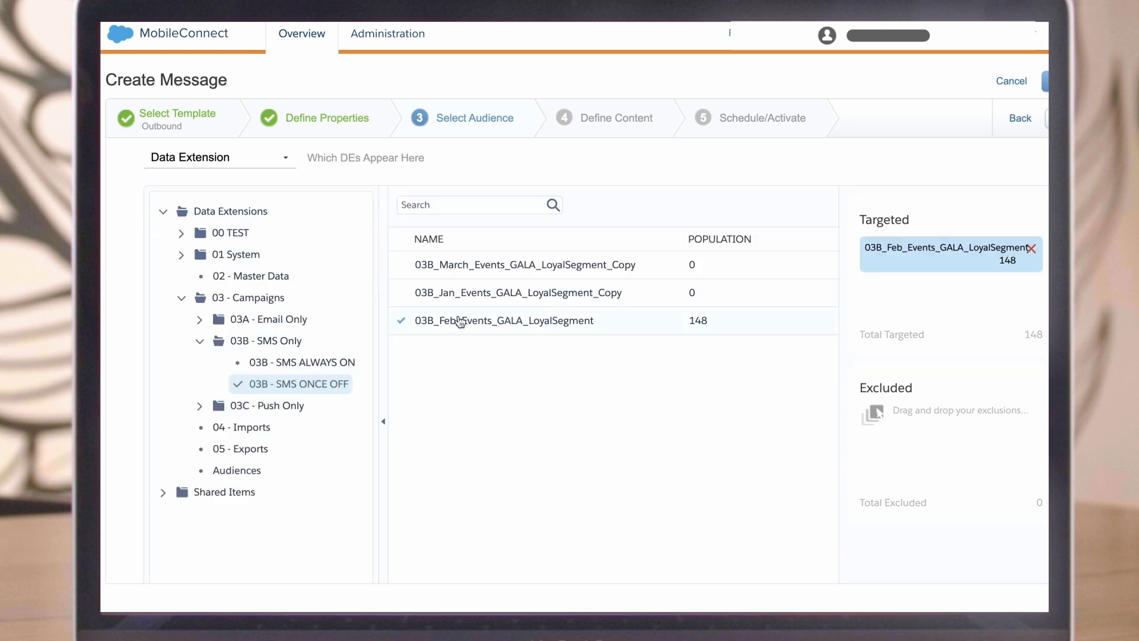
mouse_move(921, 147)
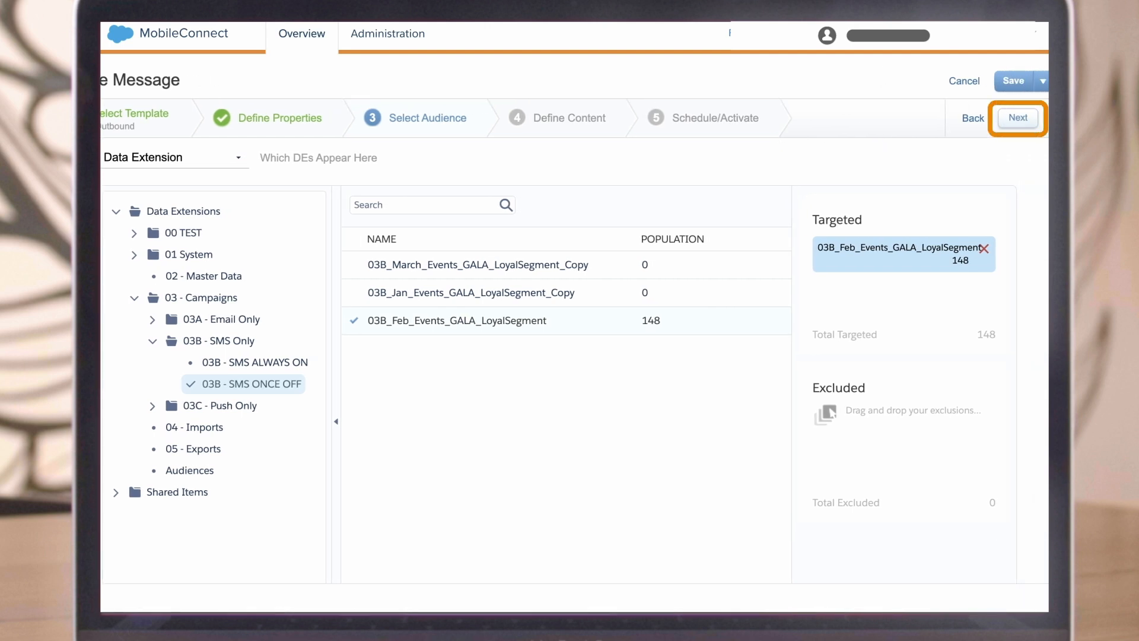
Step: In Opt-in Certification, subscribe all contacts to the ORDEROB keyword and agree to the policy
click(1017, 118)
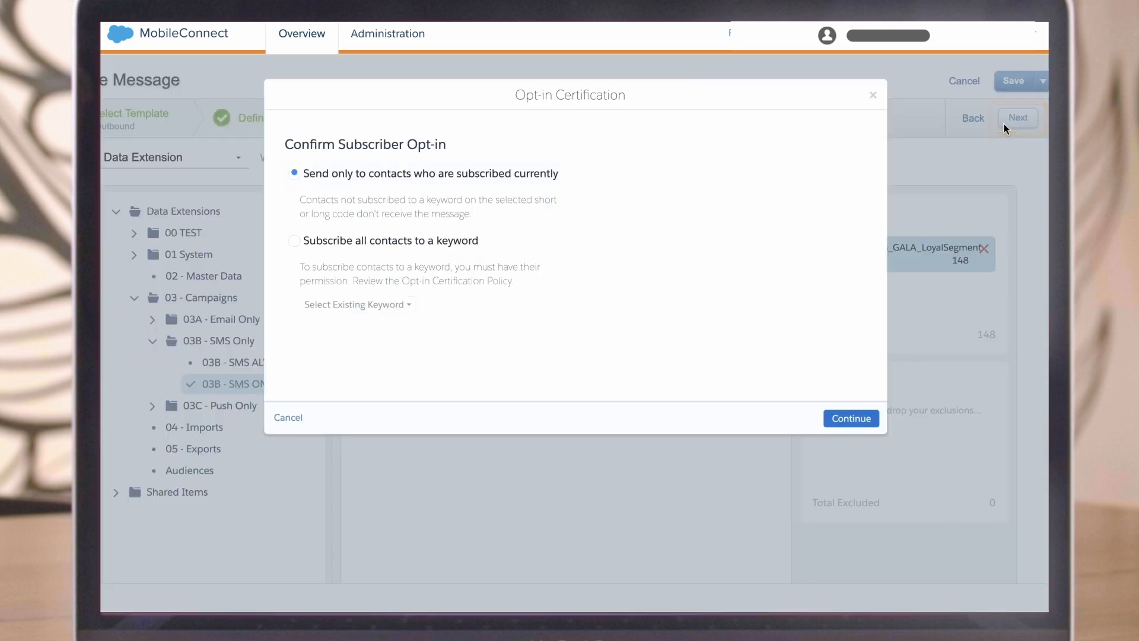
mouse_move(751, 209)
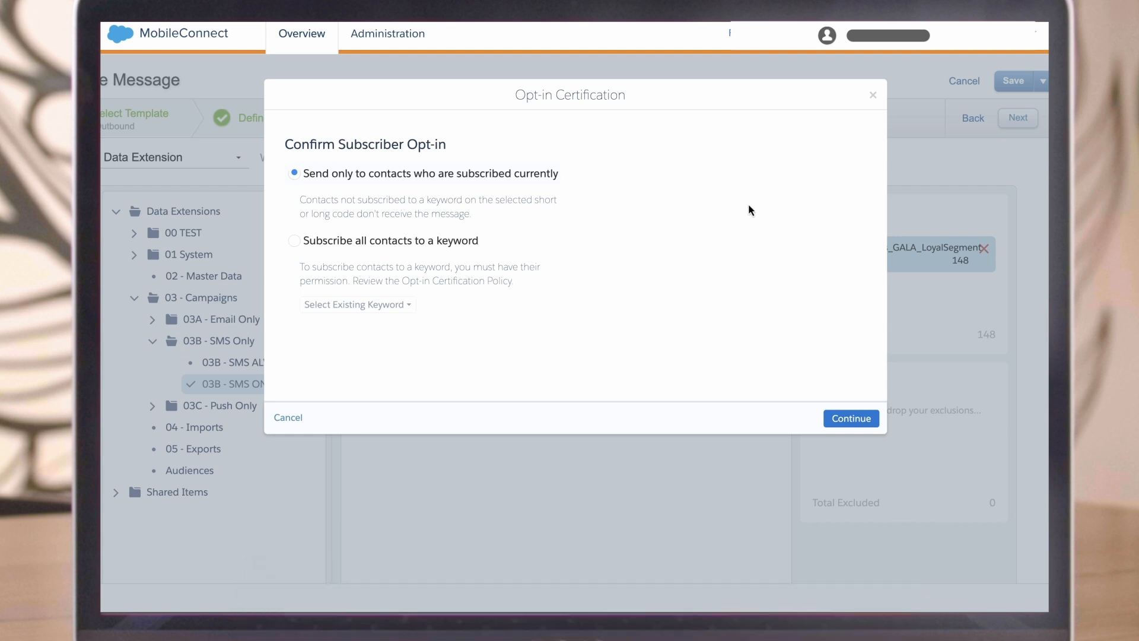
mouse_move(544, 192)
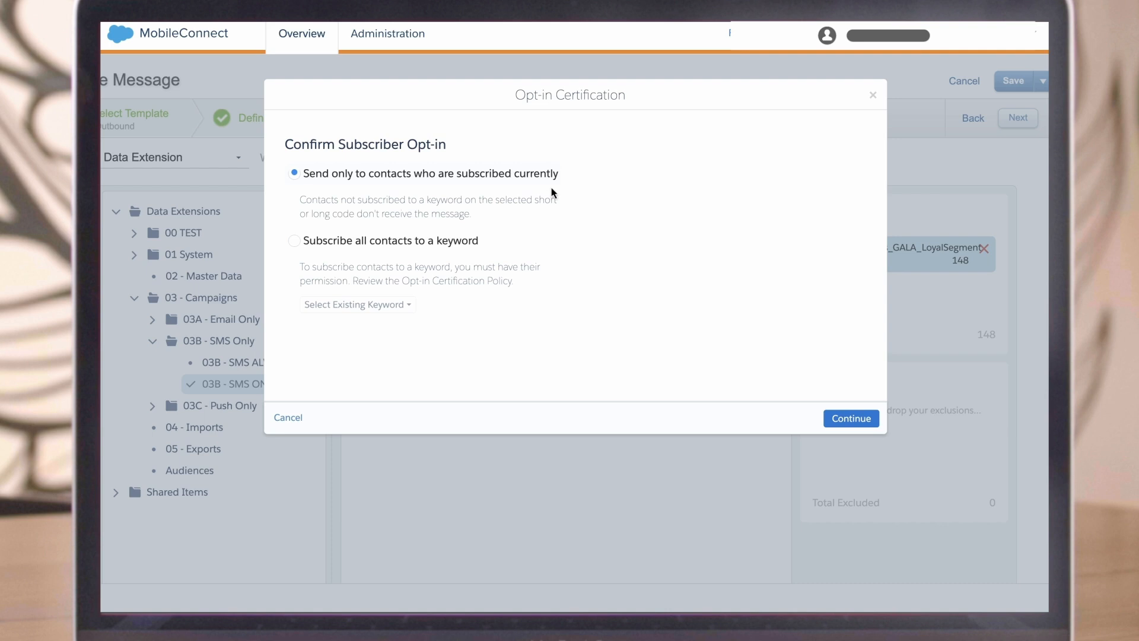
click(431, 173)
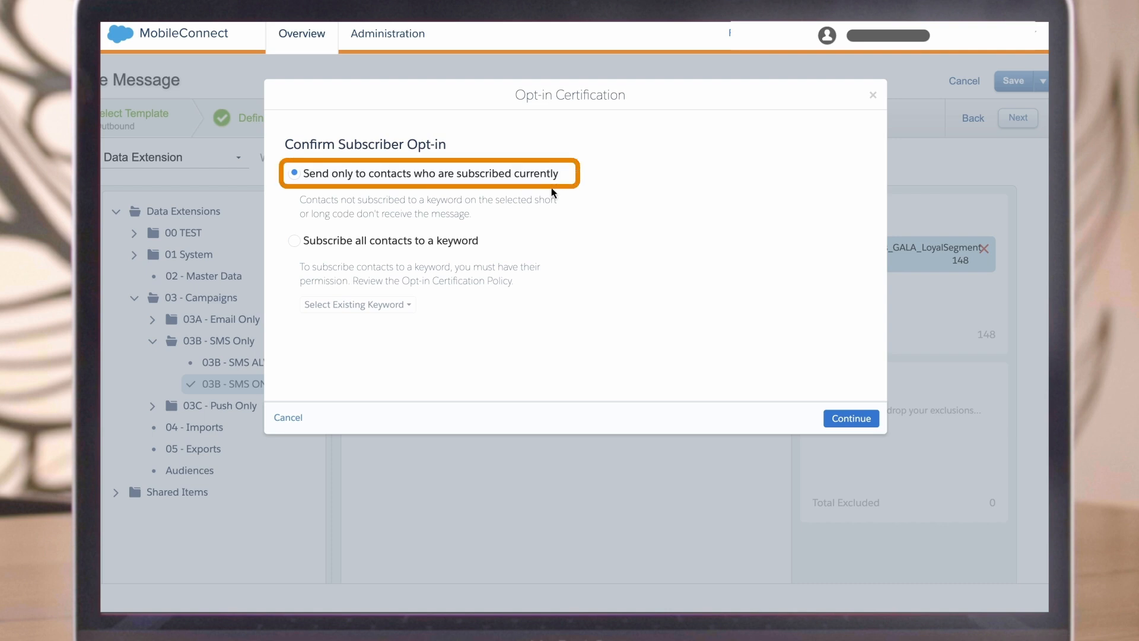
mouse_move(305, 251)
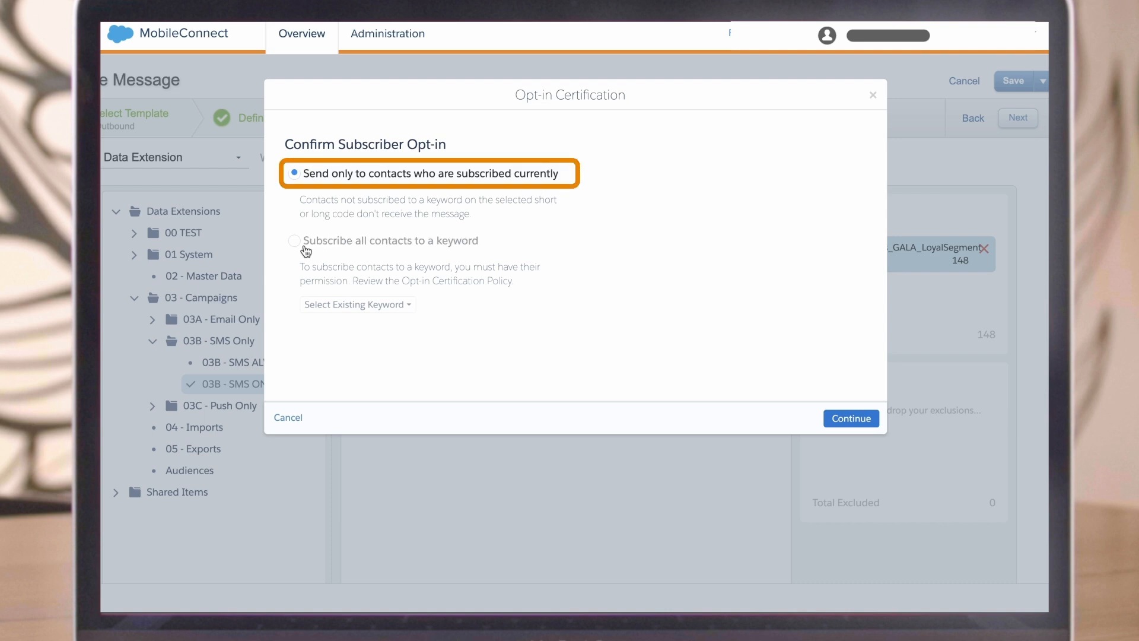
click(295, 241)
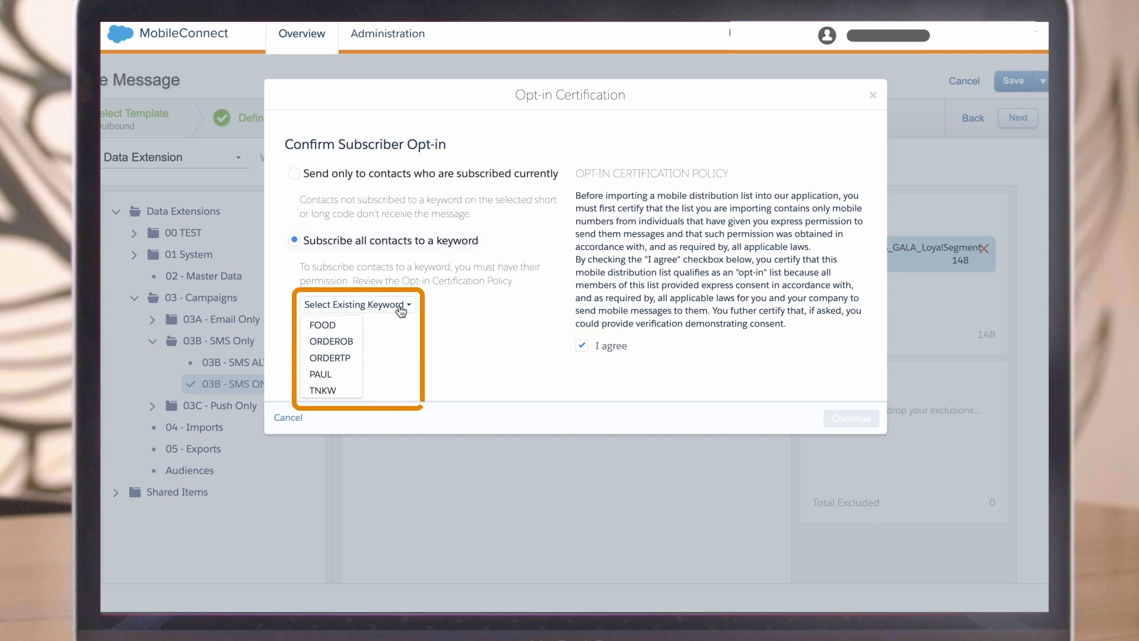
click(331, 341)
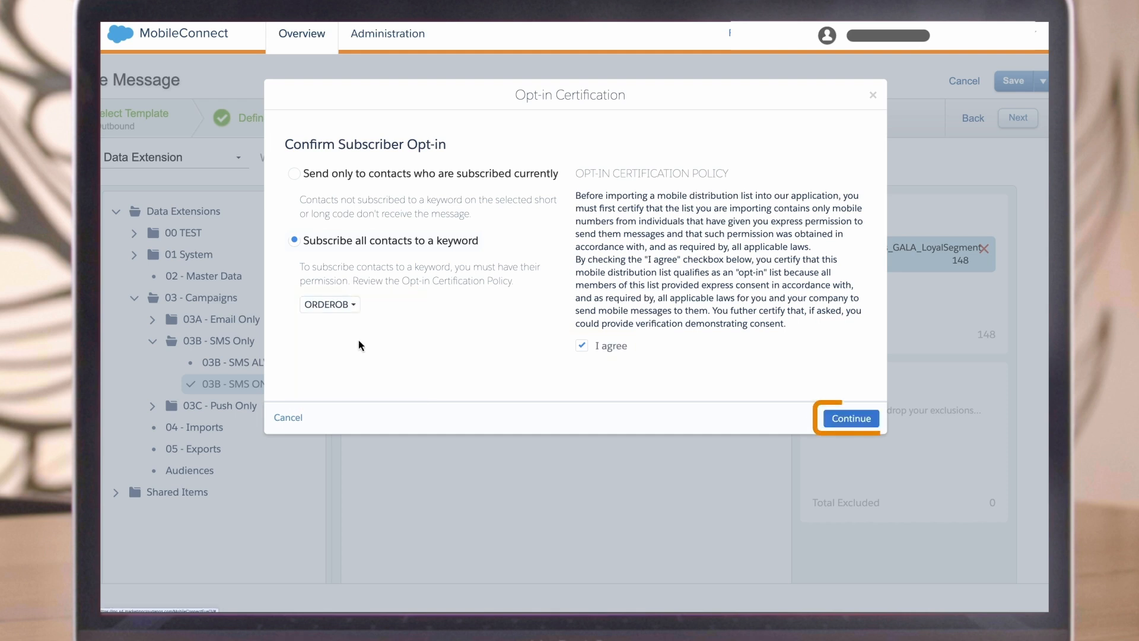
Step: Write the outbound SMS: "Don't forget about our upcoming seminar in February. We can't wait to see you there!"
click(850, 419)
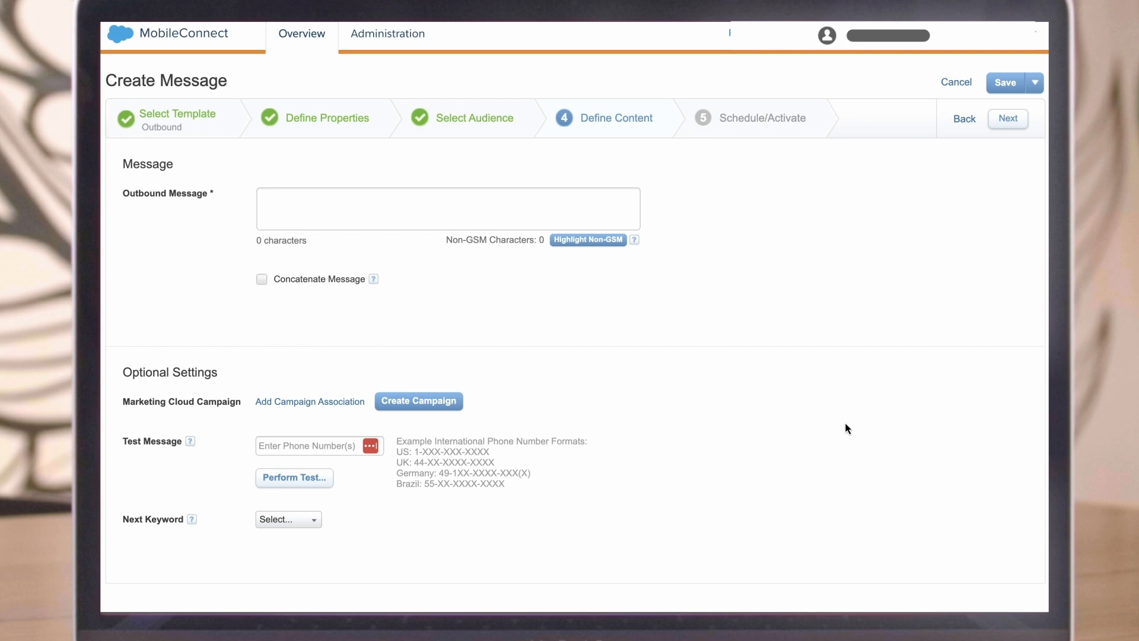
mouse_move(442, 212)
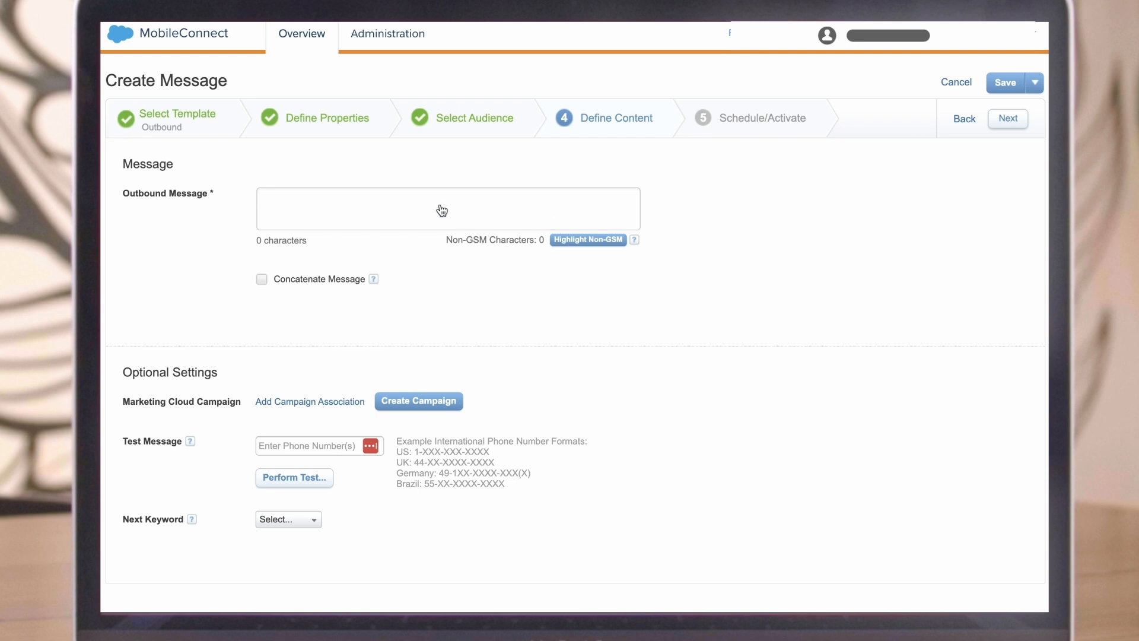
click(441, 209)
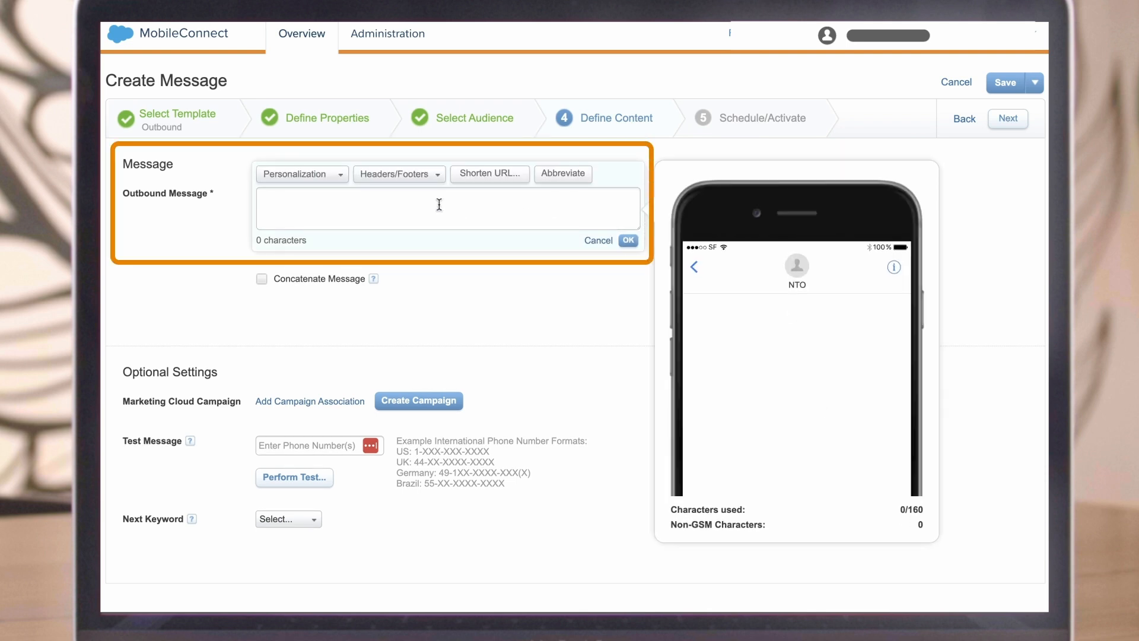
text(Don)
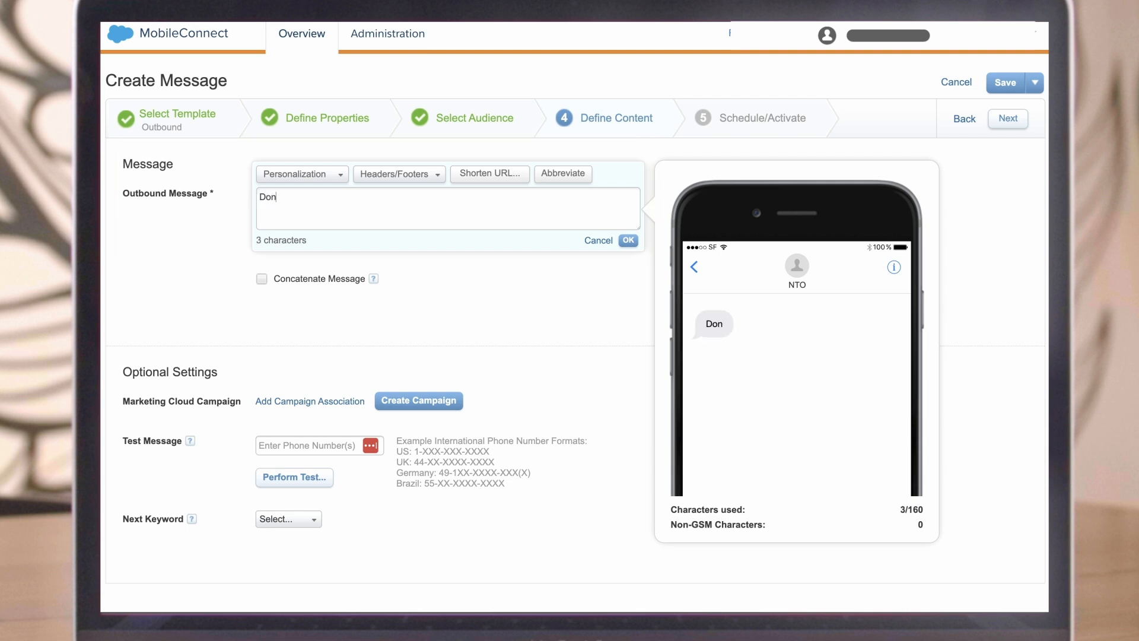
text('t forget)
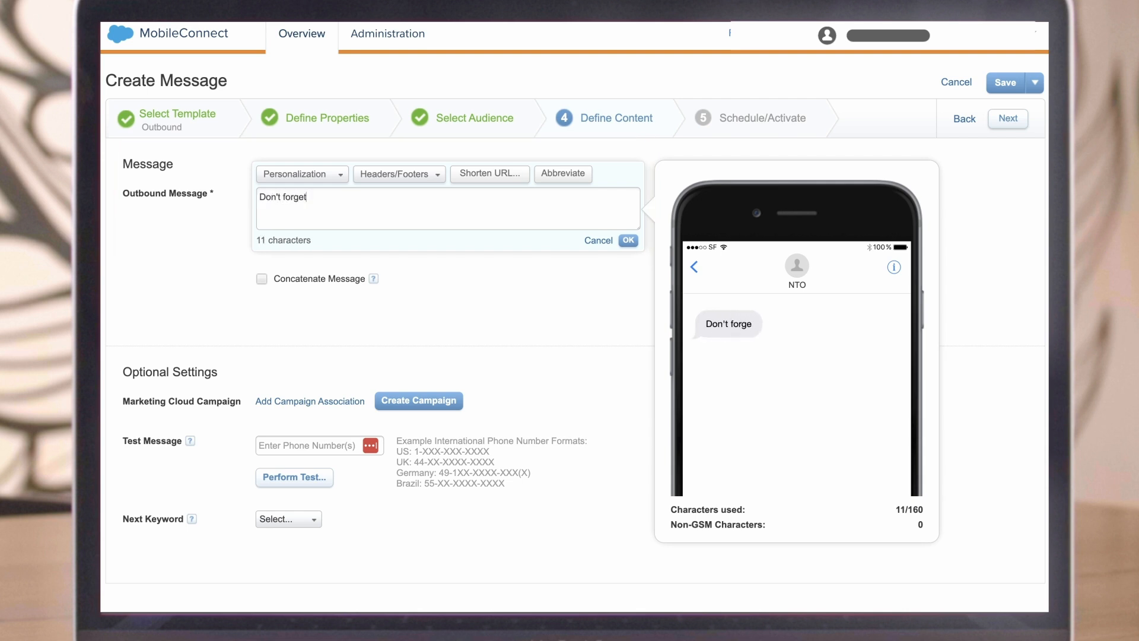
text(about our up)
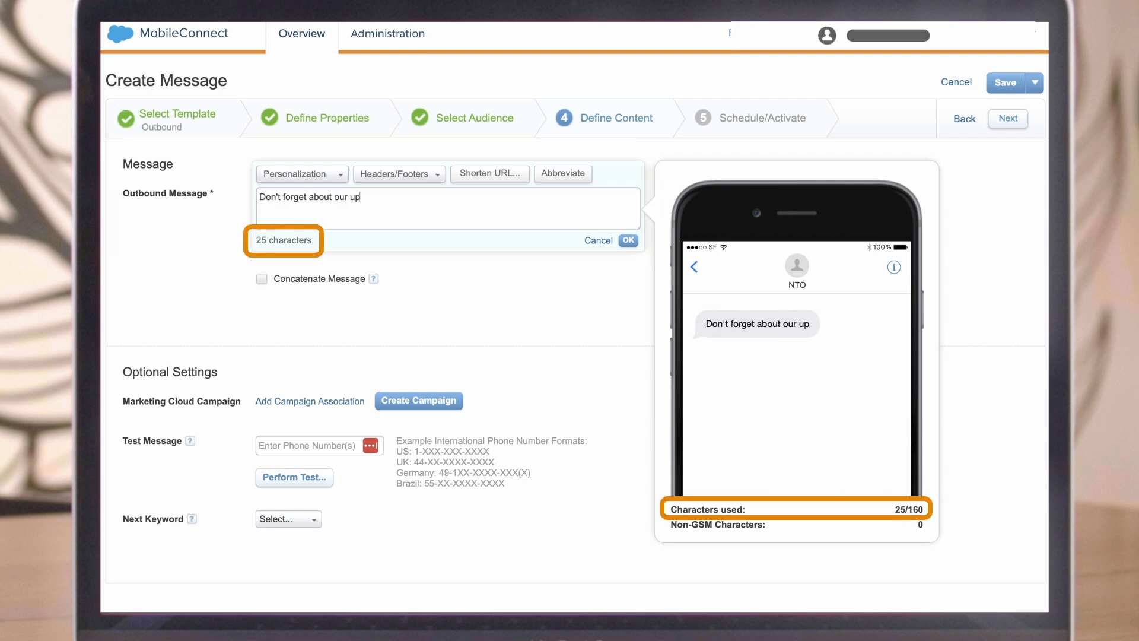
text(coming seminar)
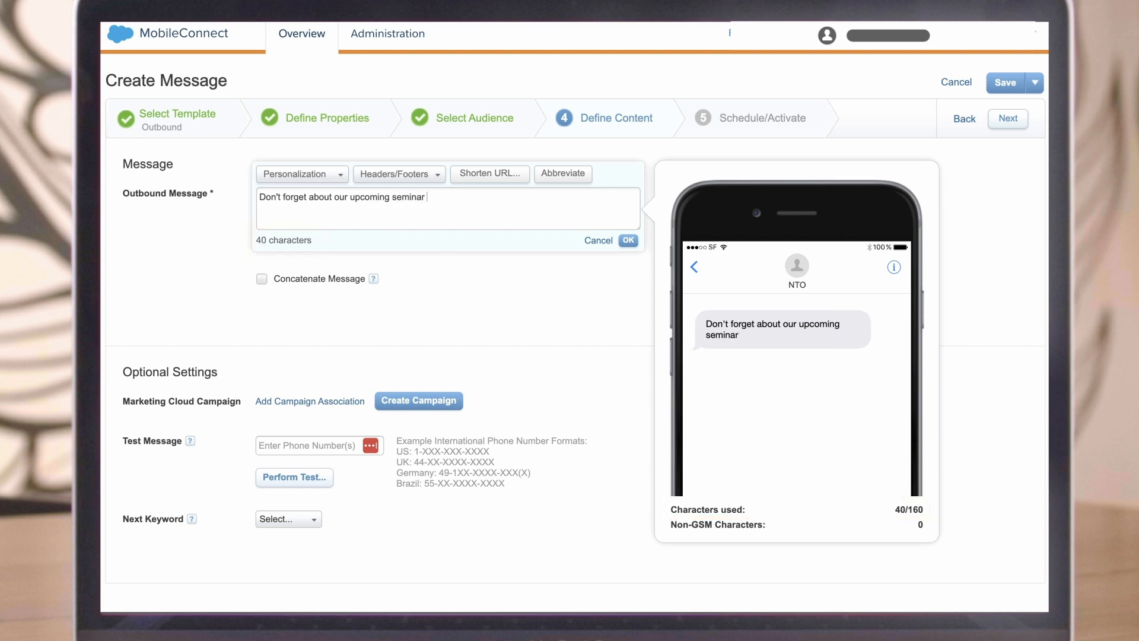
text(in Feb)
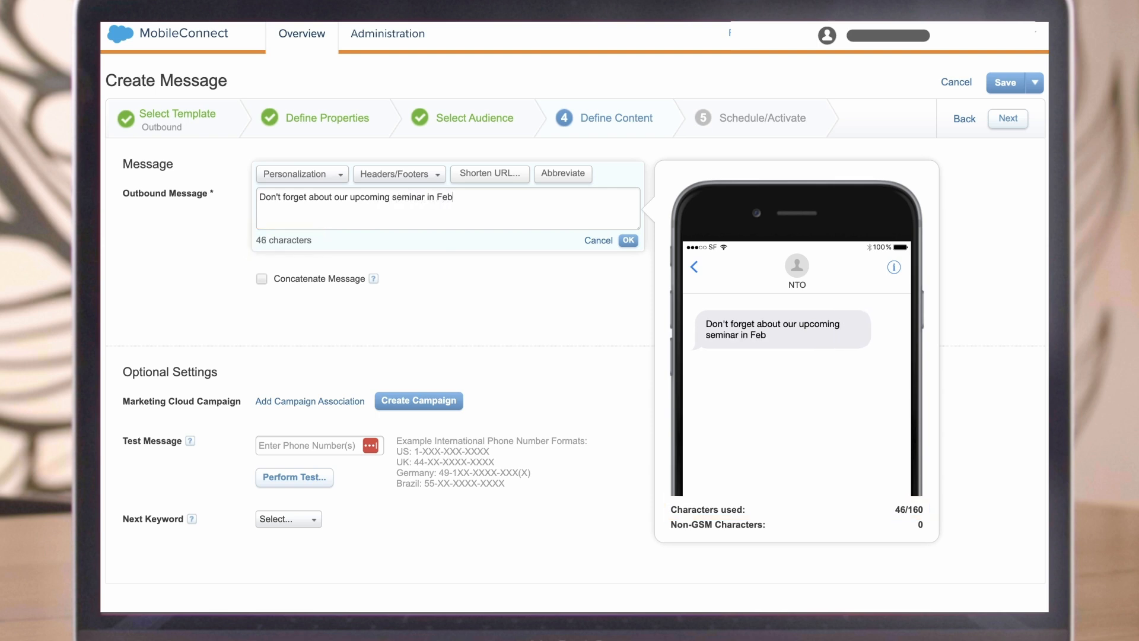
text(ruary)
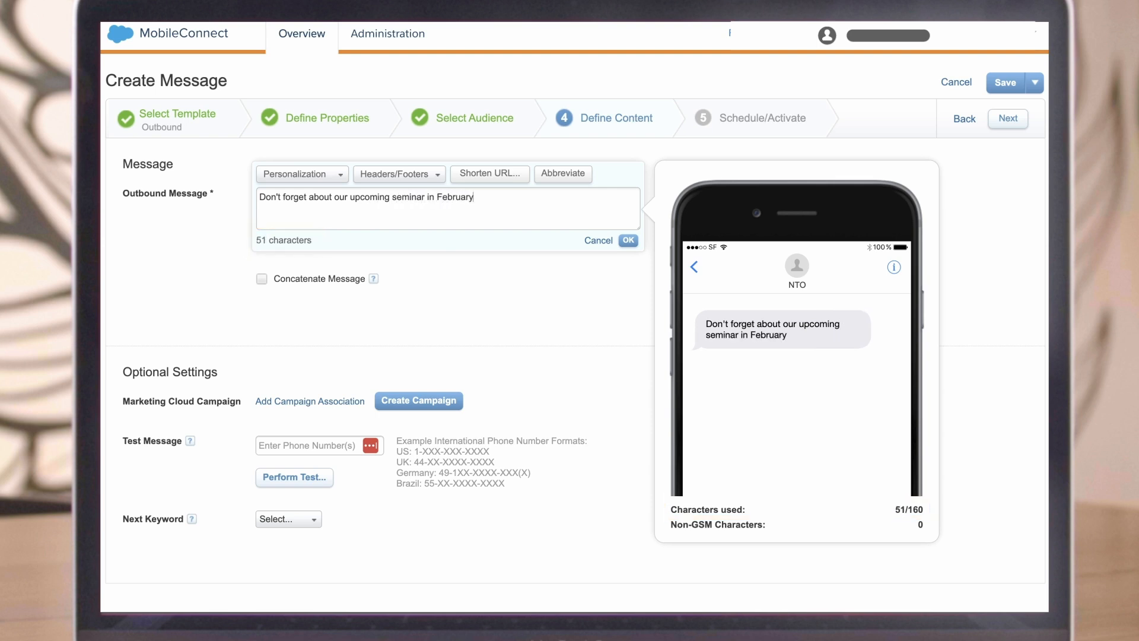
text(. We ca)
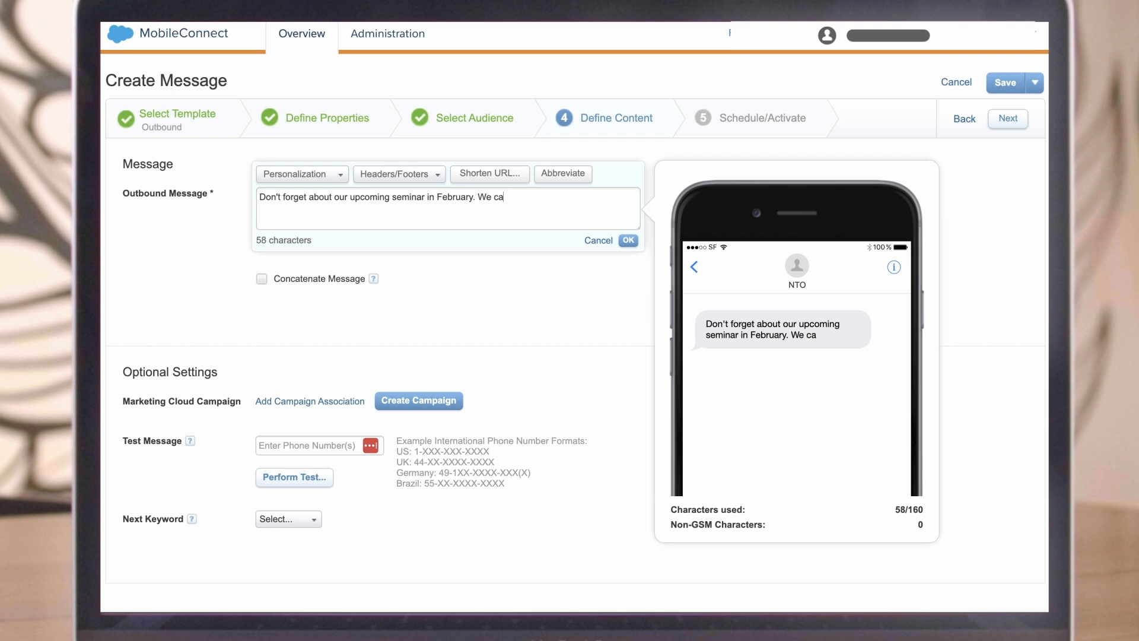
text(n't wait to see you there!)
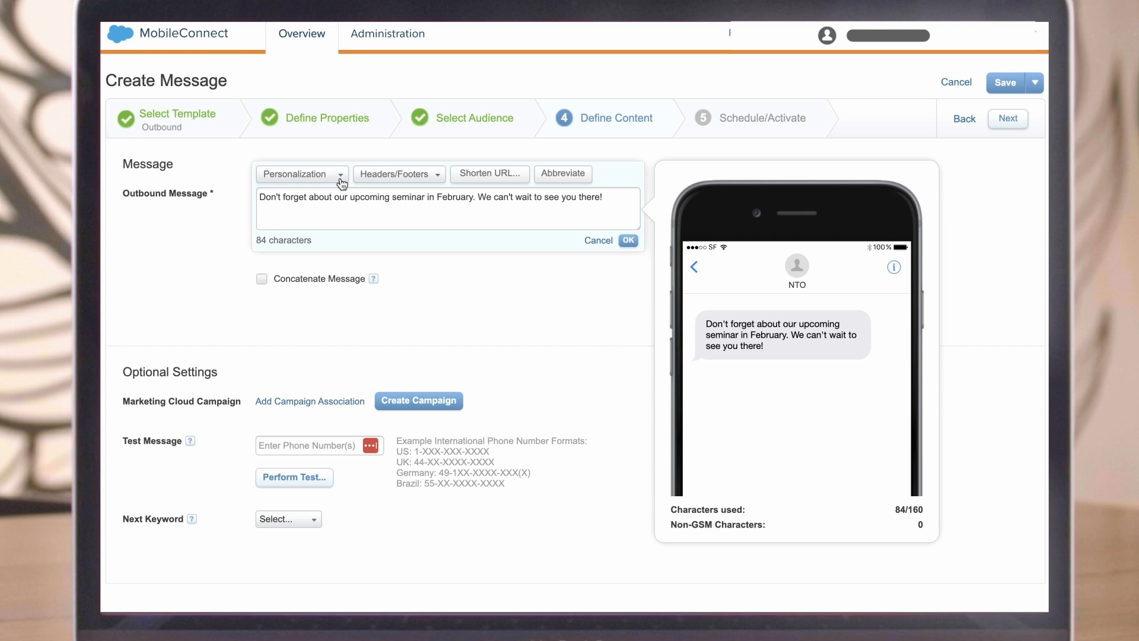
Step: Set ORDERTP as the next keyword and proceed to Schedule/Activate
click(627, 241)
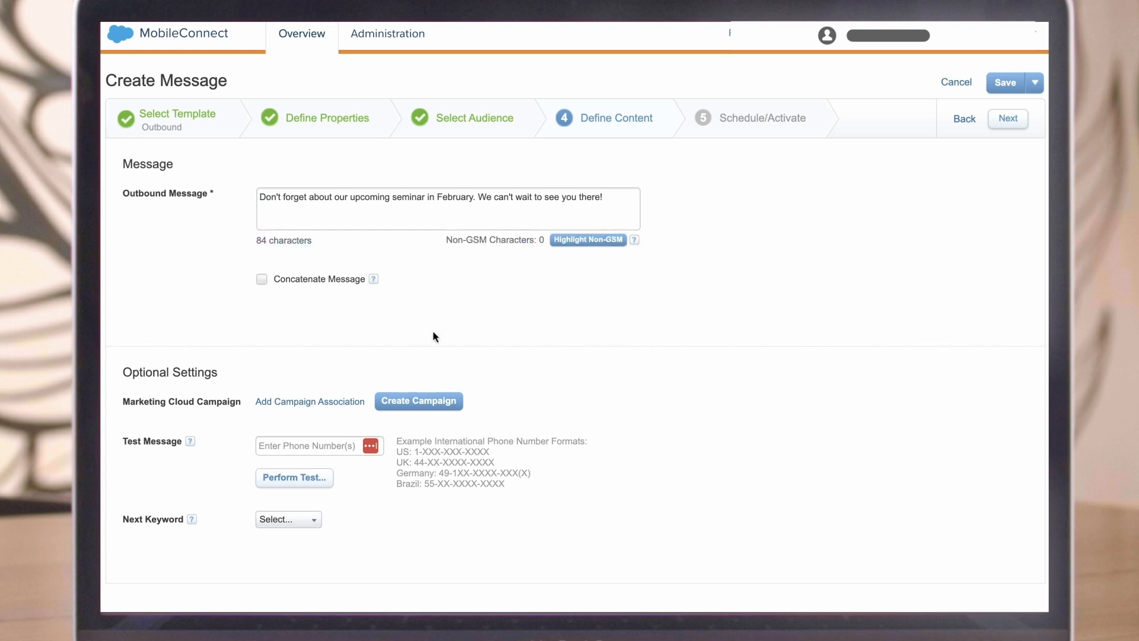
click(287, 518)
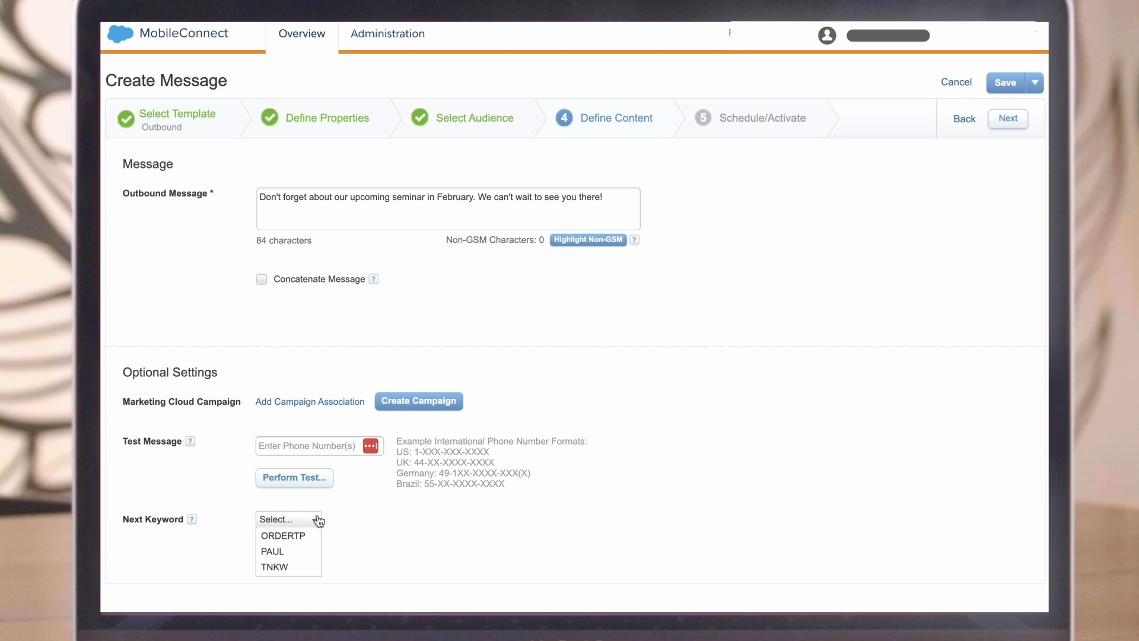
mouse_move(283, 537)
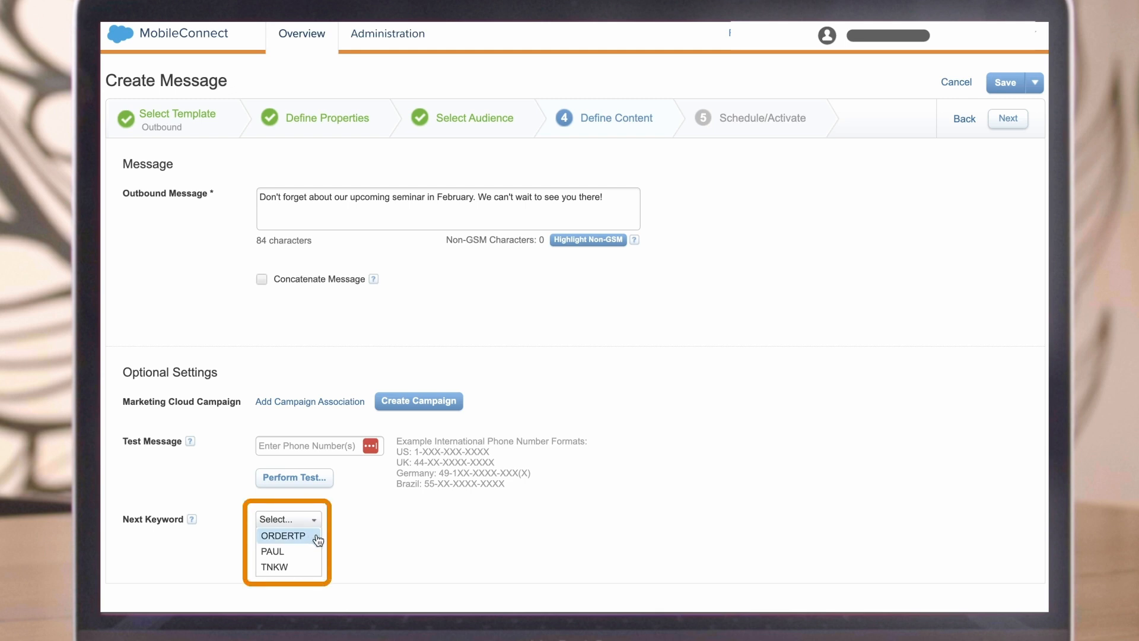
click(282, 535)
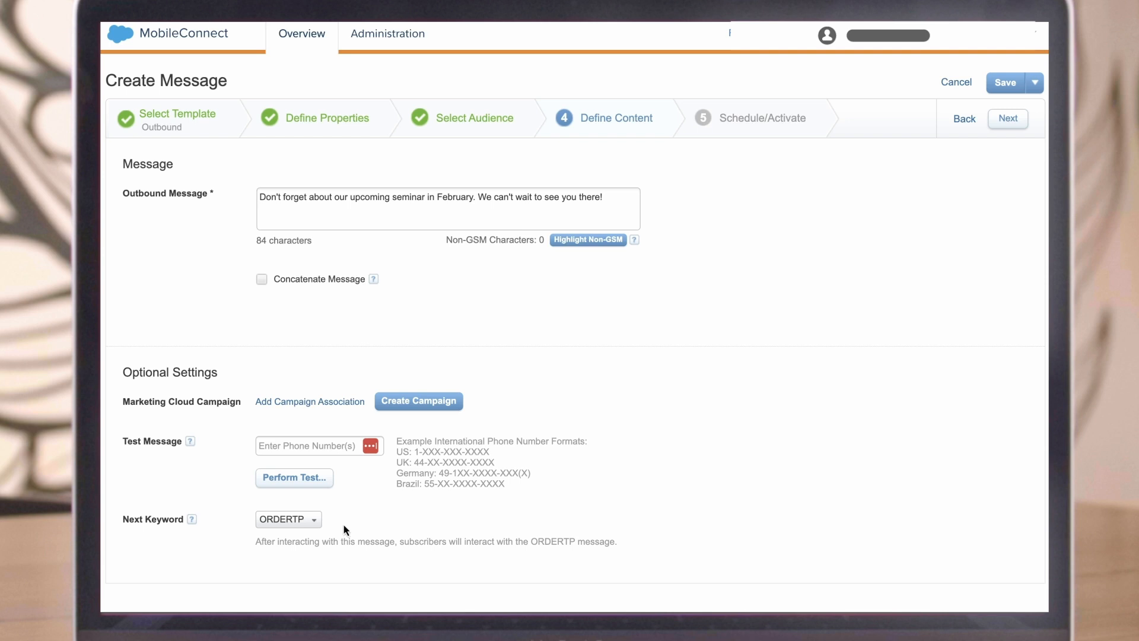
mouse_move(750, 293)
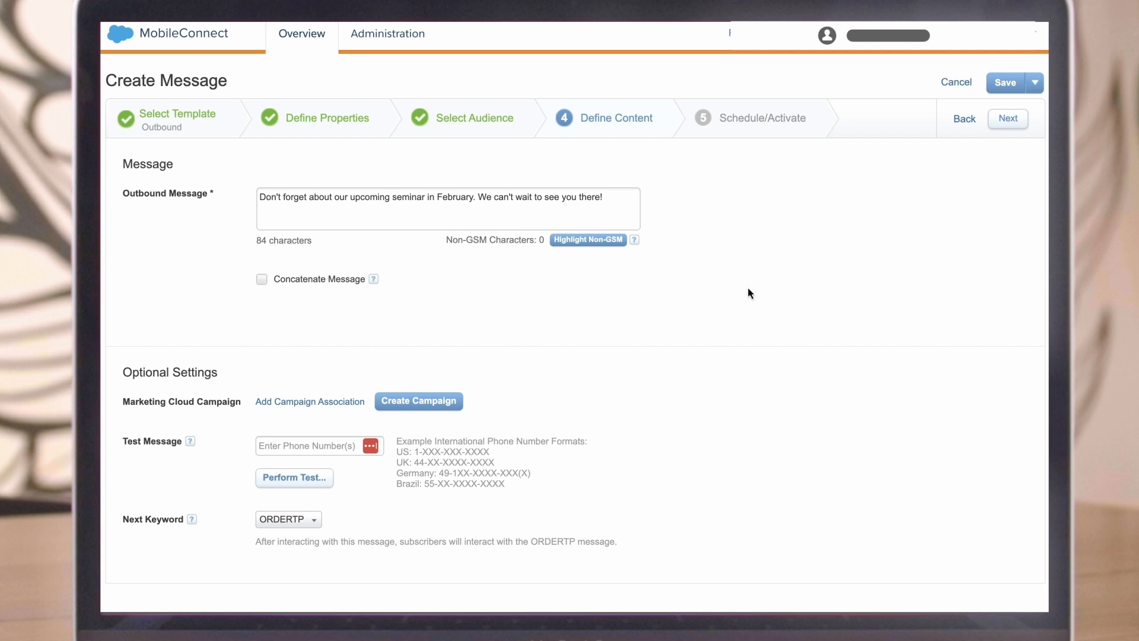
click(1009, 118)
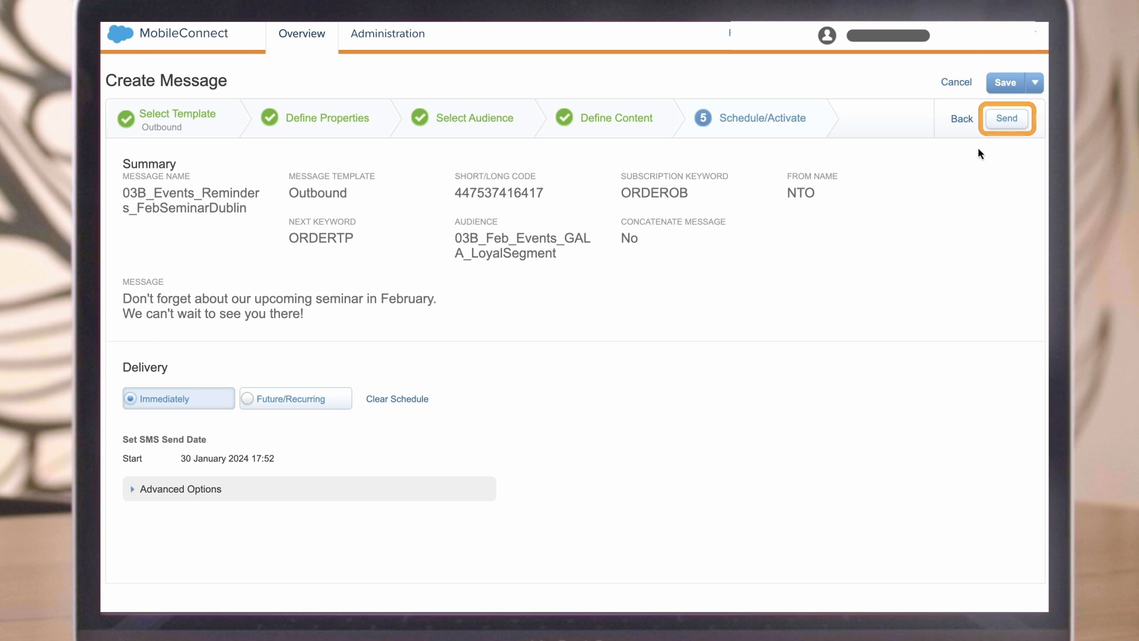
Step: Send the seminar reminder SMS immediately
click(1006, 118)
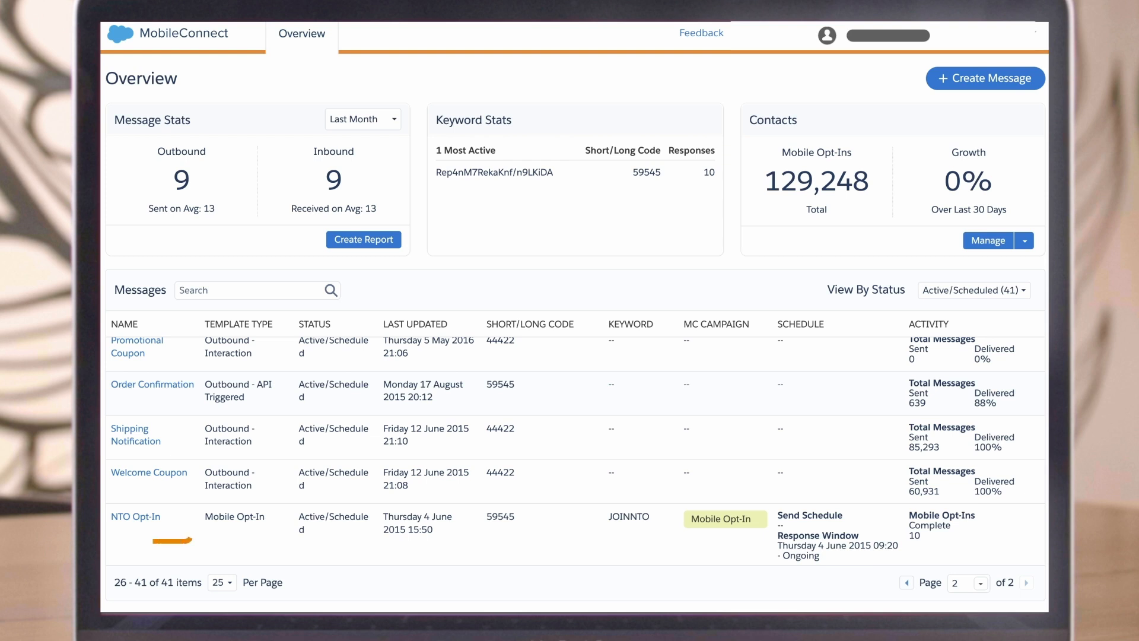
Step: View the Order Confirmation message's activity log and delivery statistics
click(152, 384)
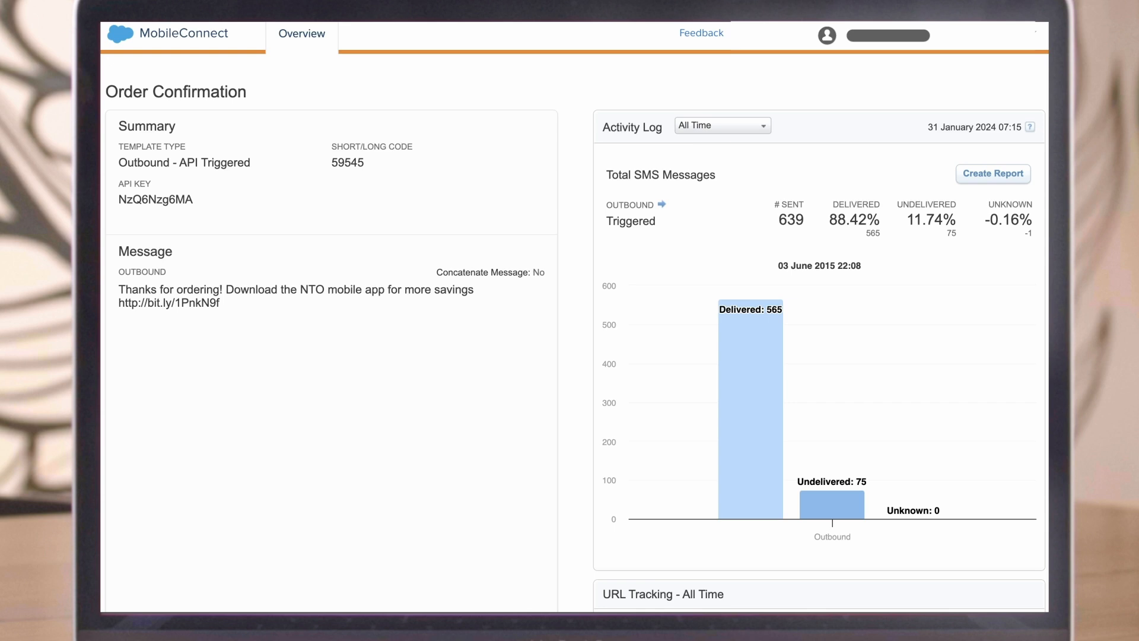
scroll(down, 3)
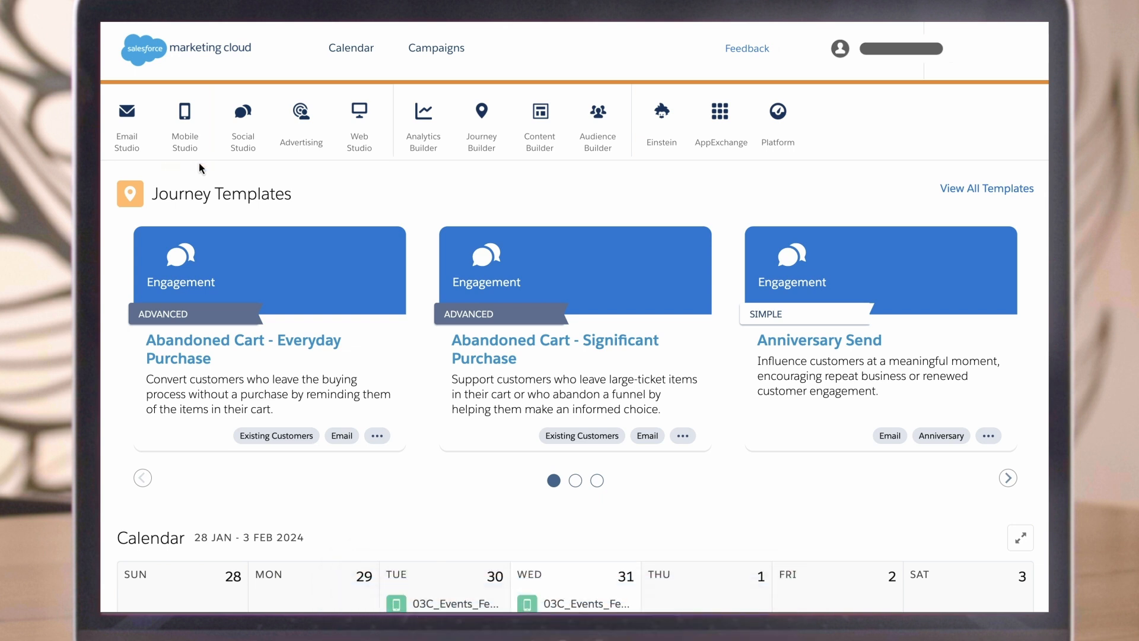
Step: Switch to MobilePush and start creating a new push message
click(185, 124)
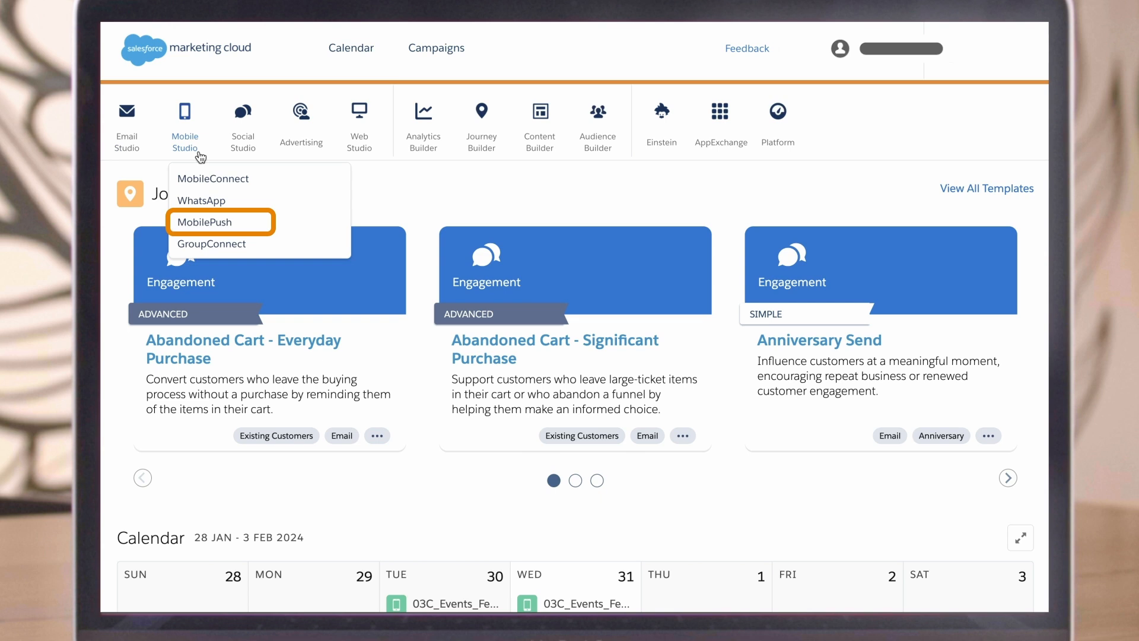
click(213, 222)
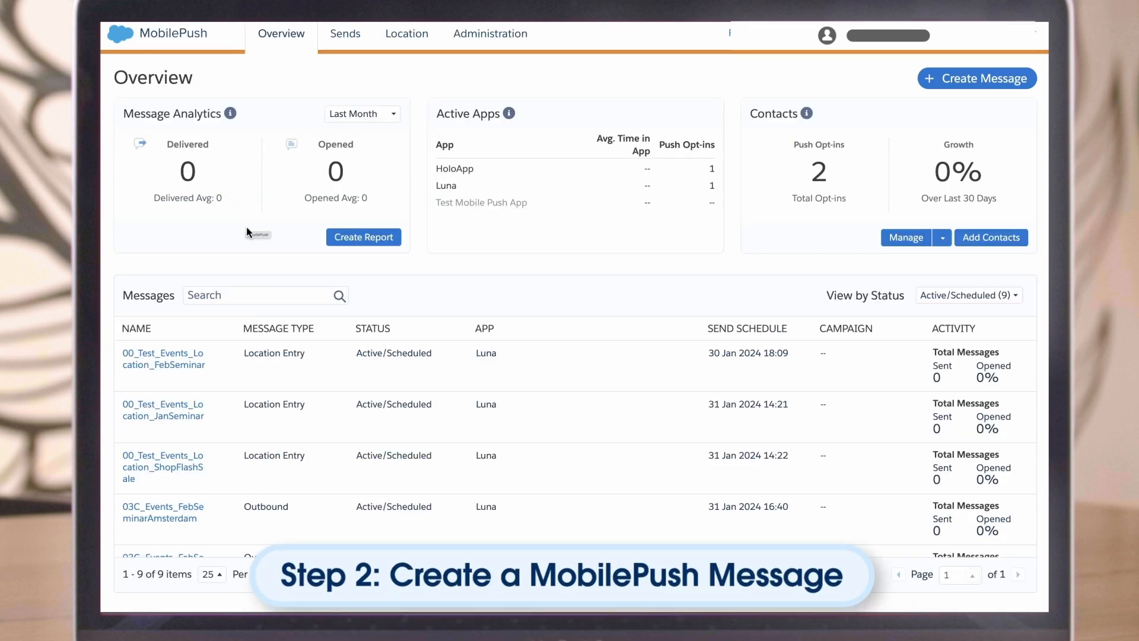
mouse_move(623, 195)
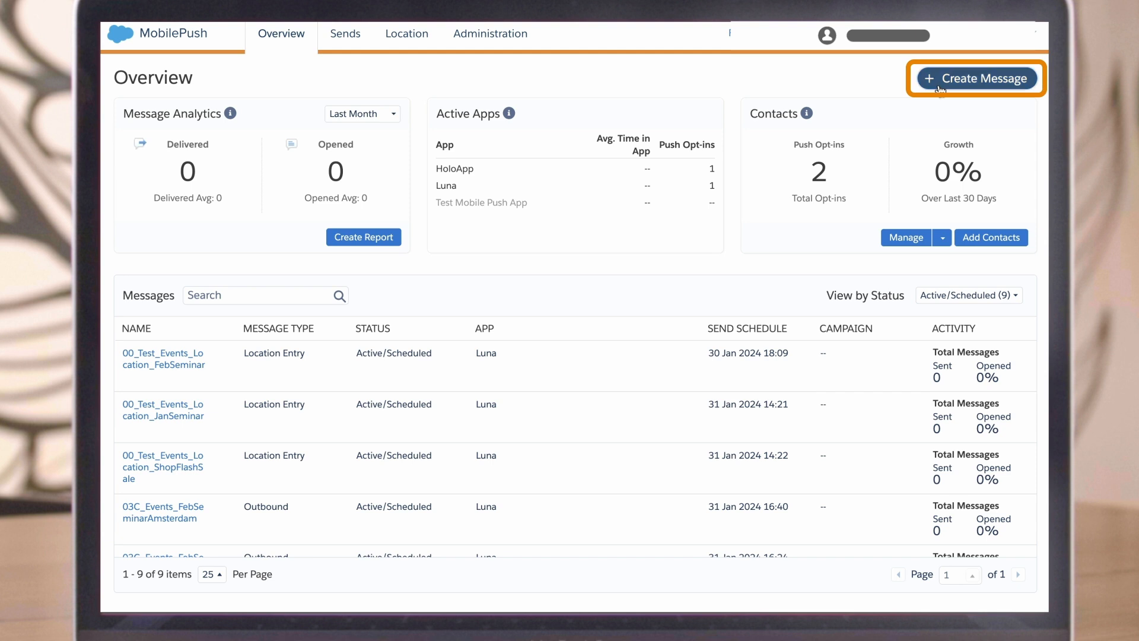
click(976, 78)
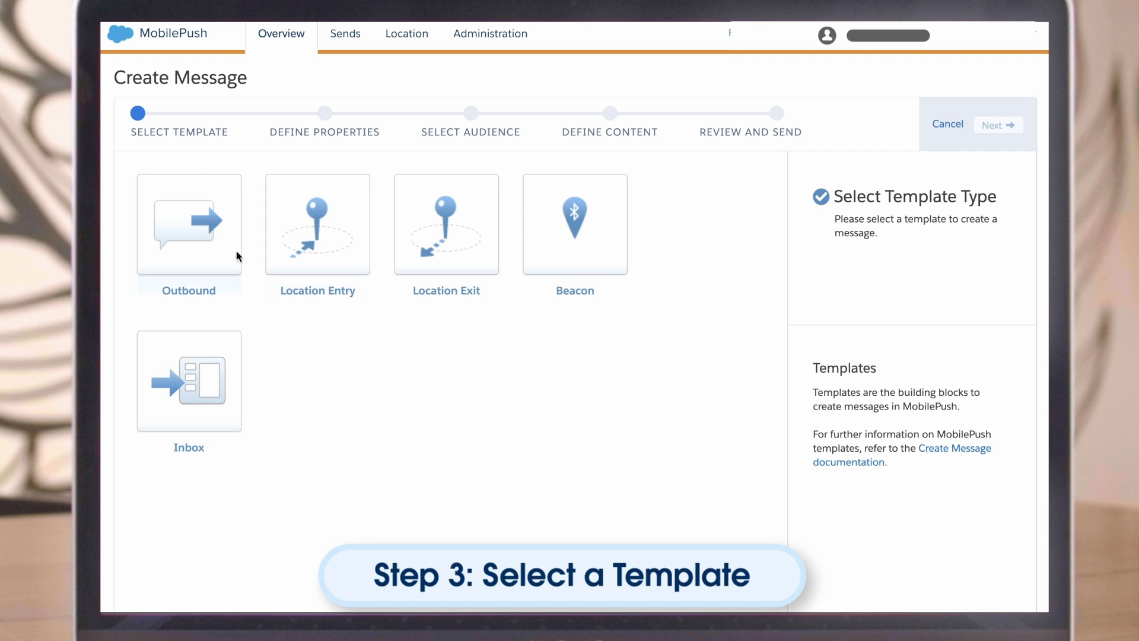
Step: Base the new push message on the Outbound template and proceed to Define Properties
click(189, 224)
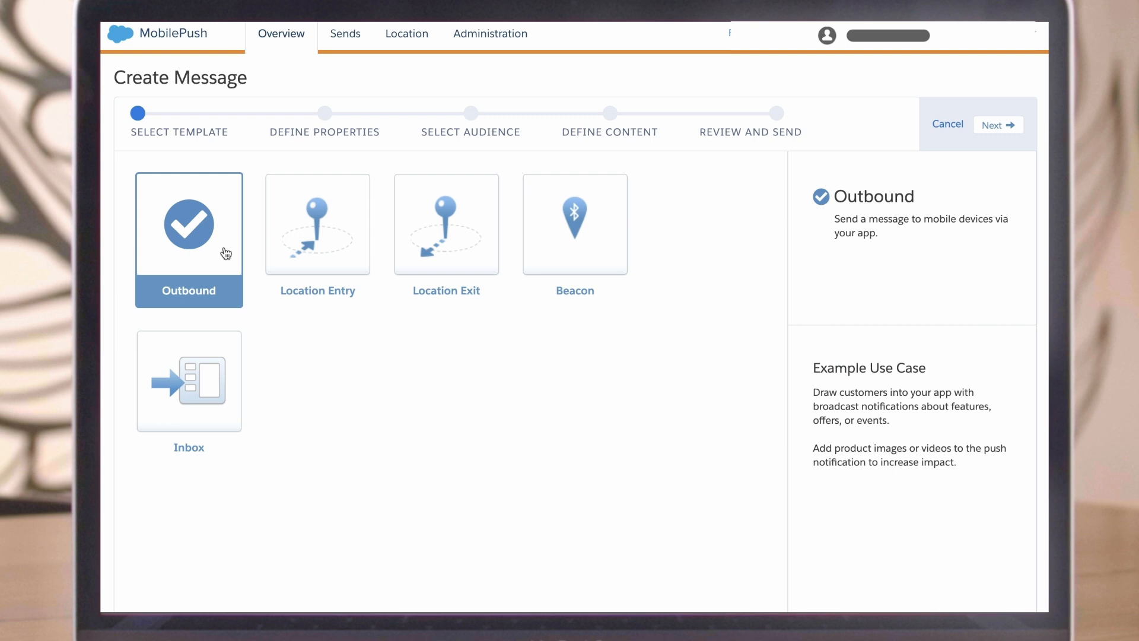
mouse_move(998, 124)
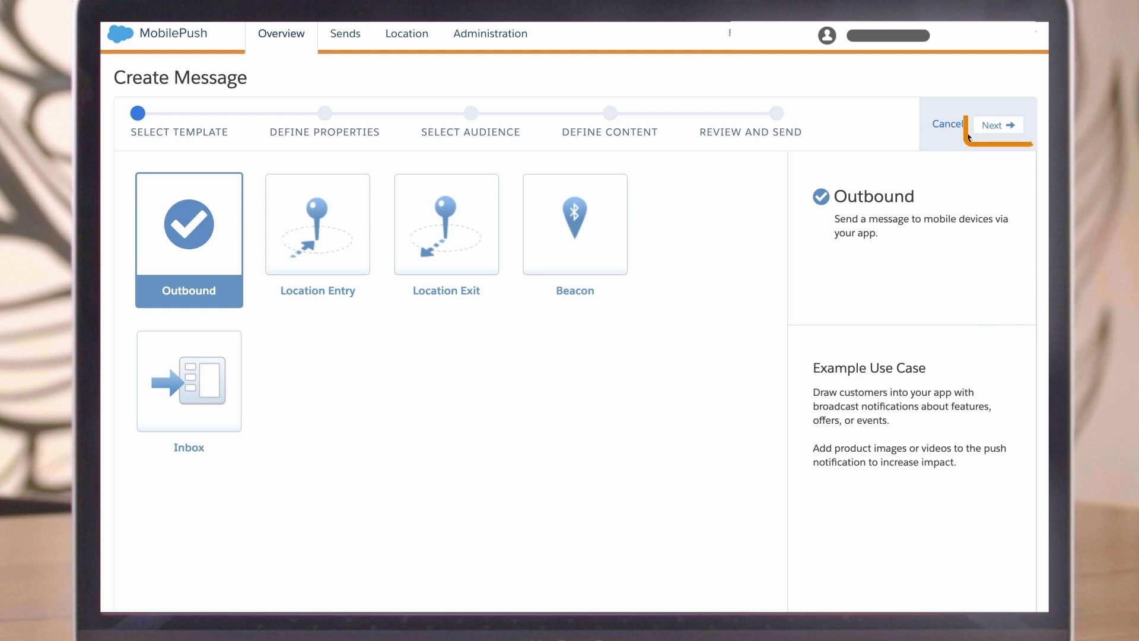
click(994, 125)
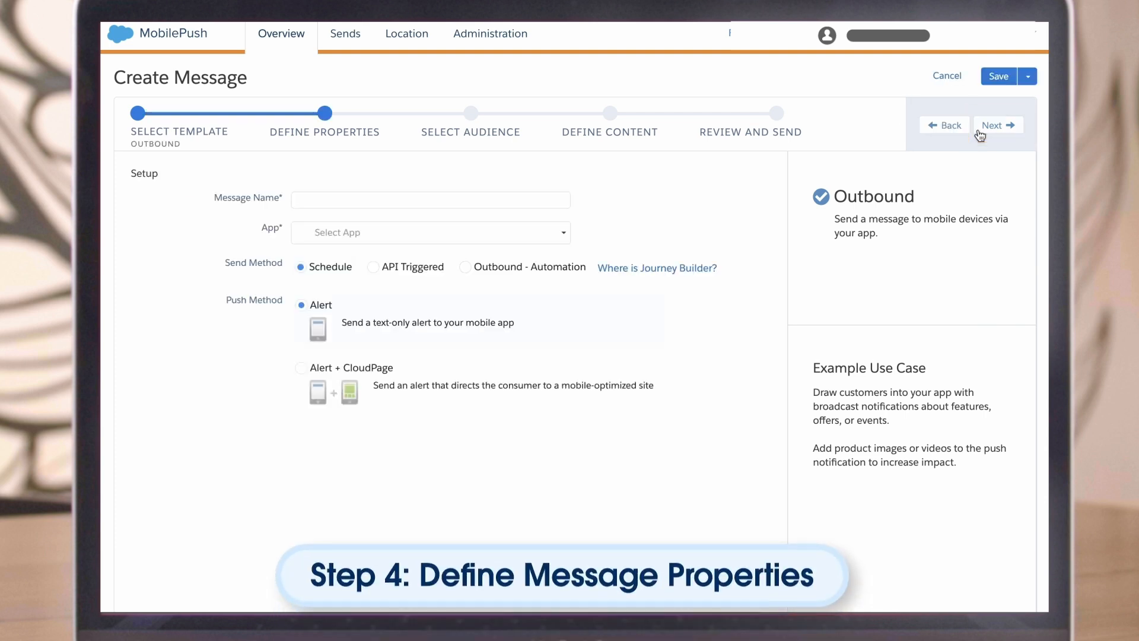
mouse_move(634, 178)
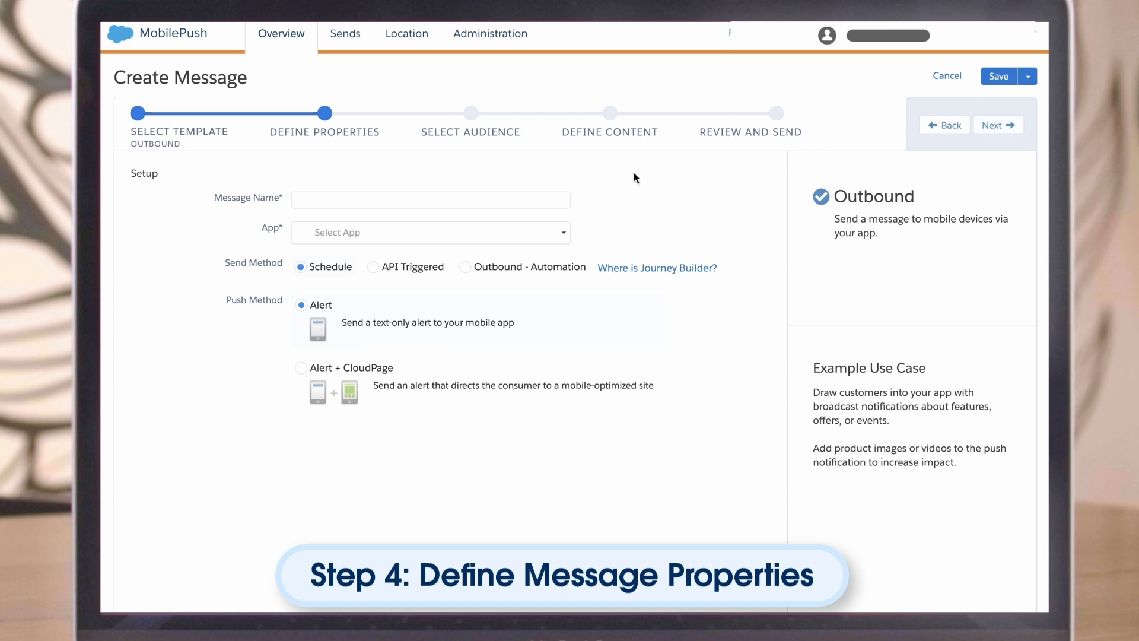
Step: Name the message 03C_Events_FebSeminarRome, set app Luna as a scheduled Alert, and proceed to Select Audience
text(03C_Events_FebSeminarRome)
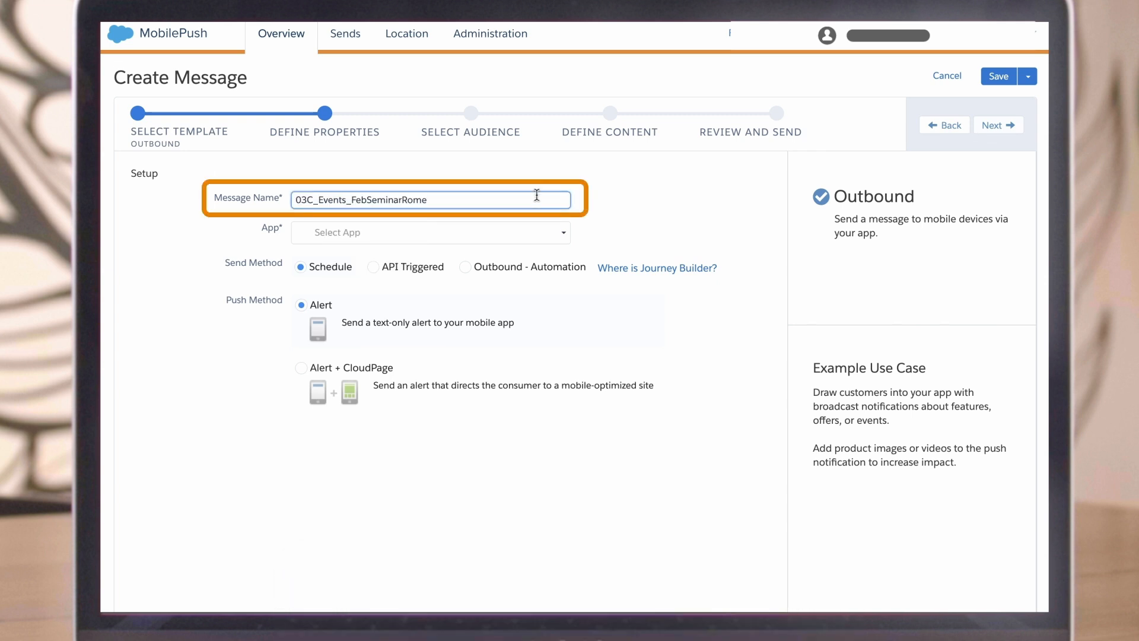
click(429, 231)
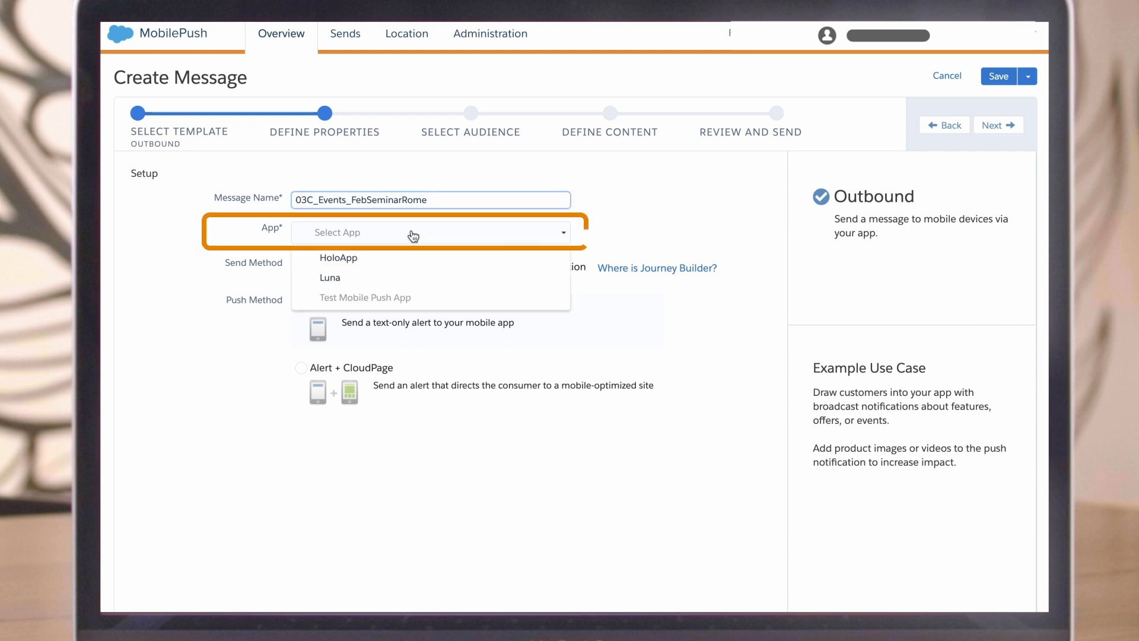
click(329, 277)
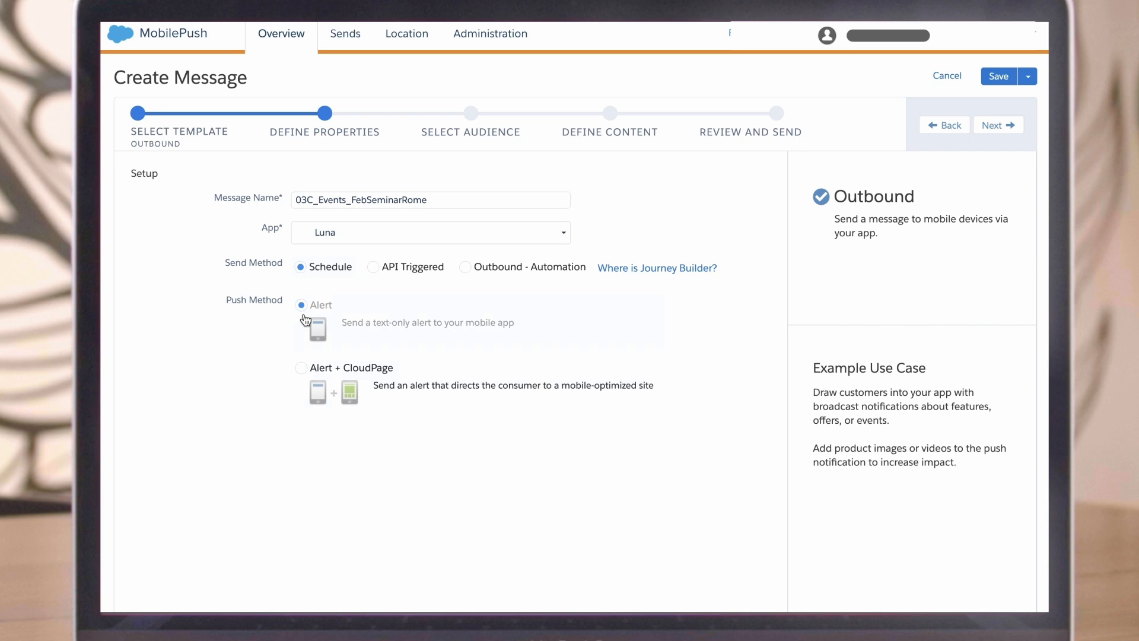
mouse_move(999, 125)
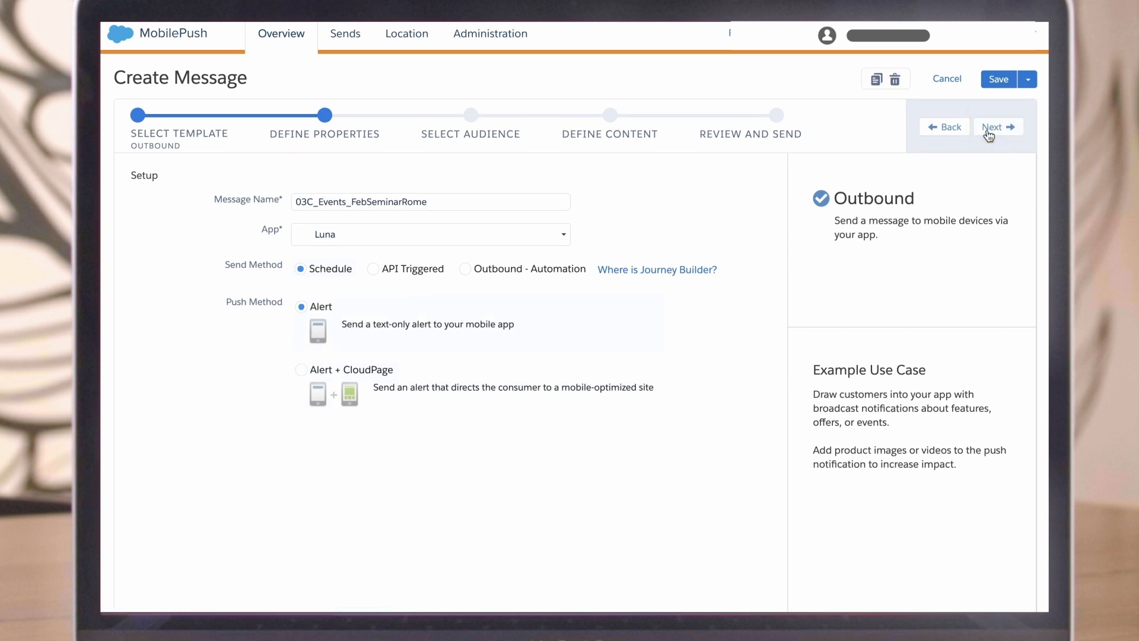
click(998, 127)
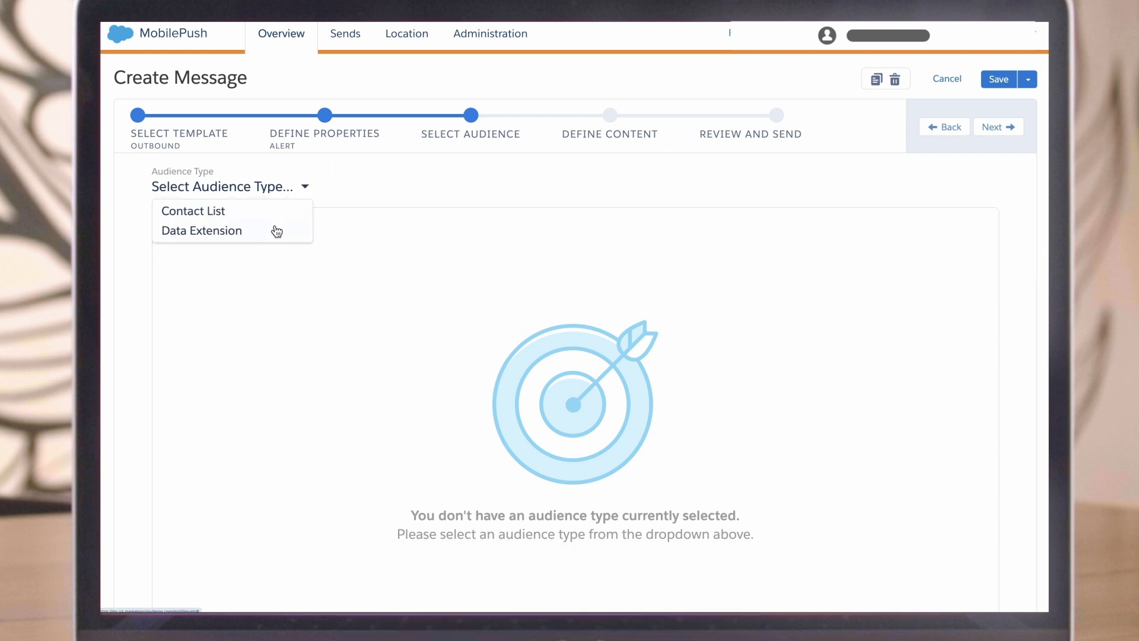
Step: Target data extension 03C_AppUpdates_Feb_2024 under 03 - Campaigns > 03C - Push Only and proceed to Define Content
click(202, 230)
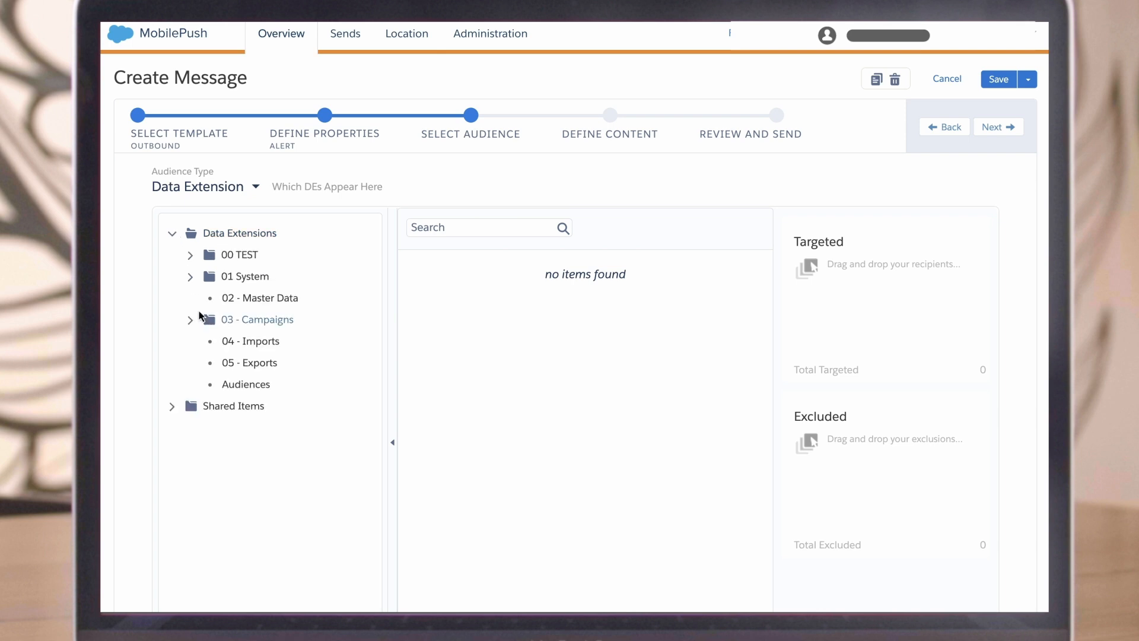
click(190, 320)
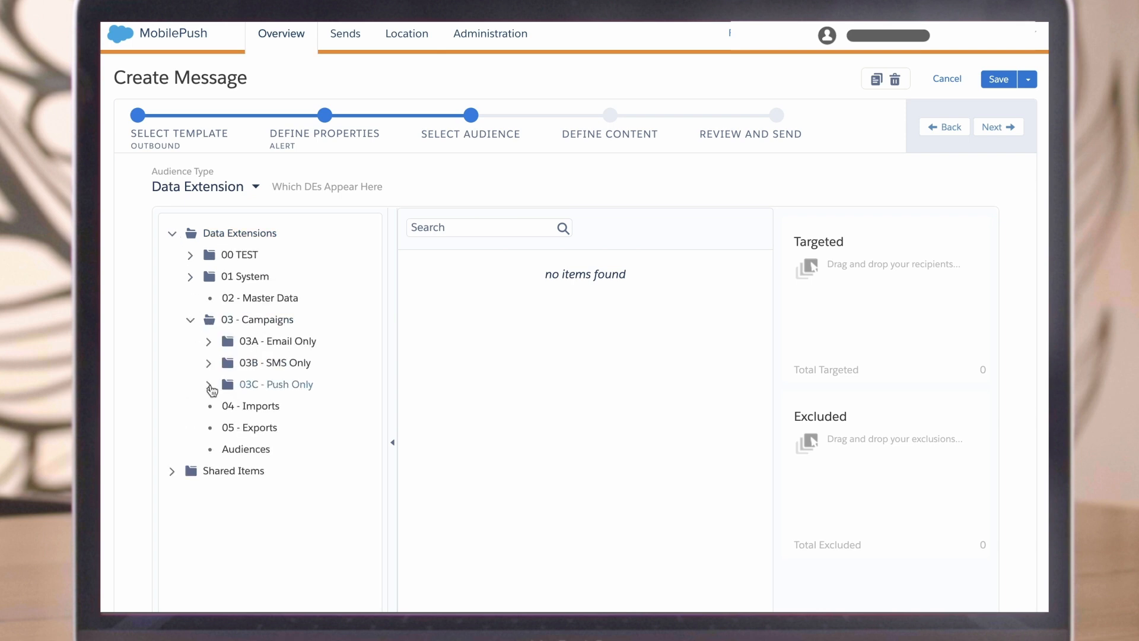
click(208, 385)
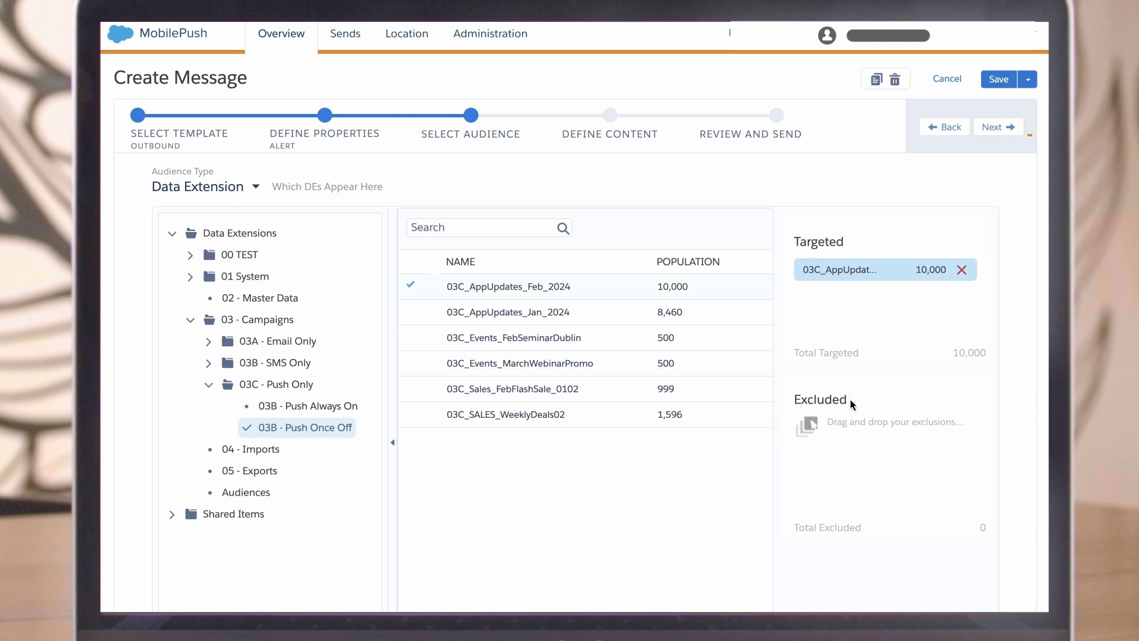
mouse_move(989, 140)
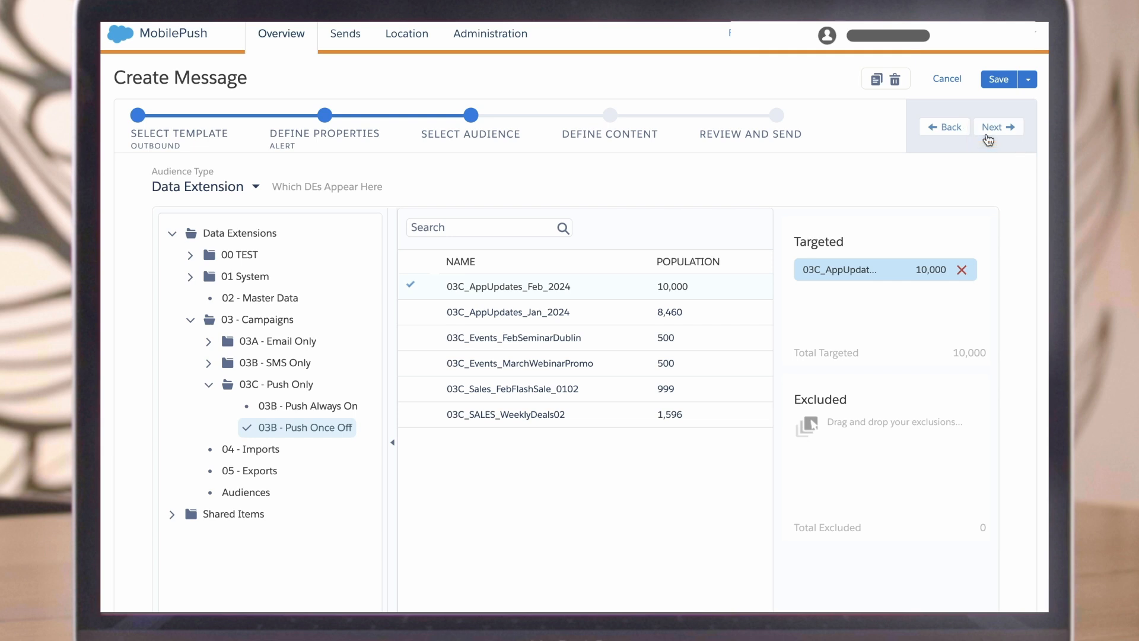
click(997, 127)
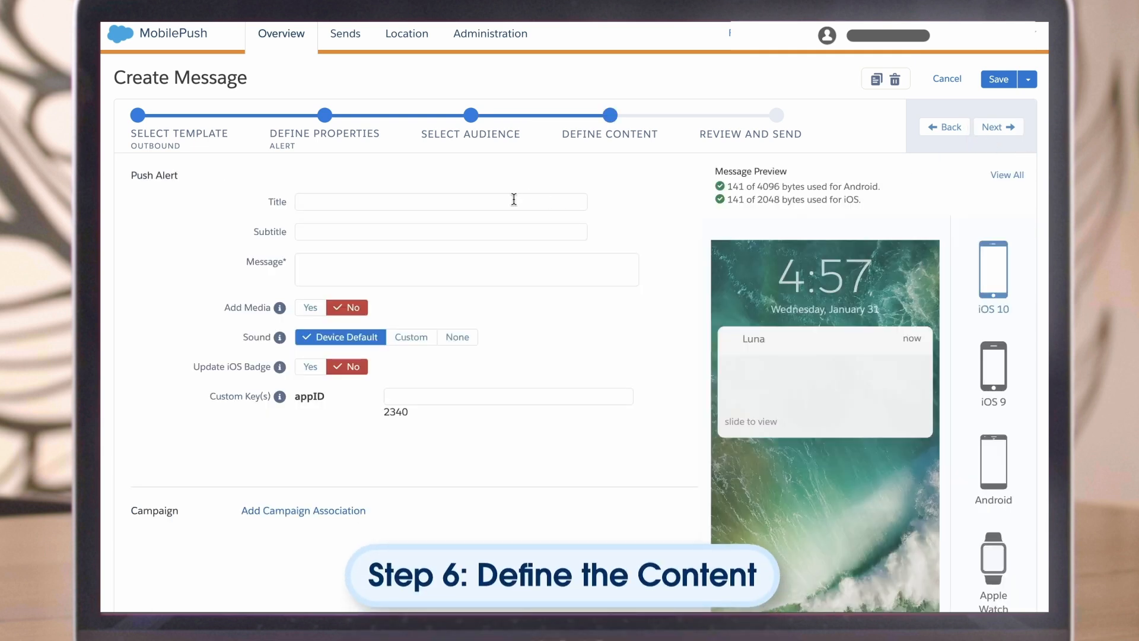
Step: Give the alert the title Rome Seminar and subtitle Don't forget!
text(Rome Seminar)
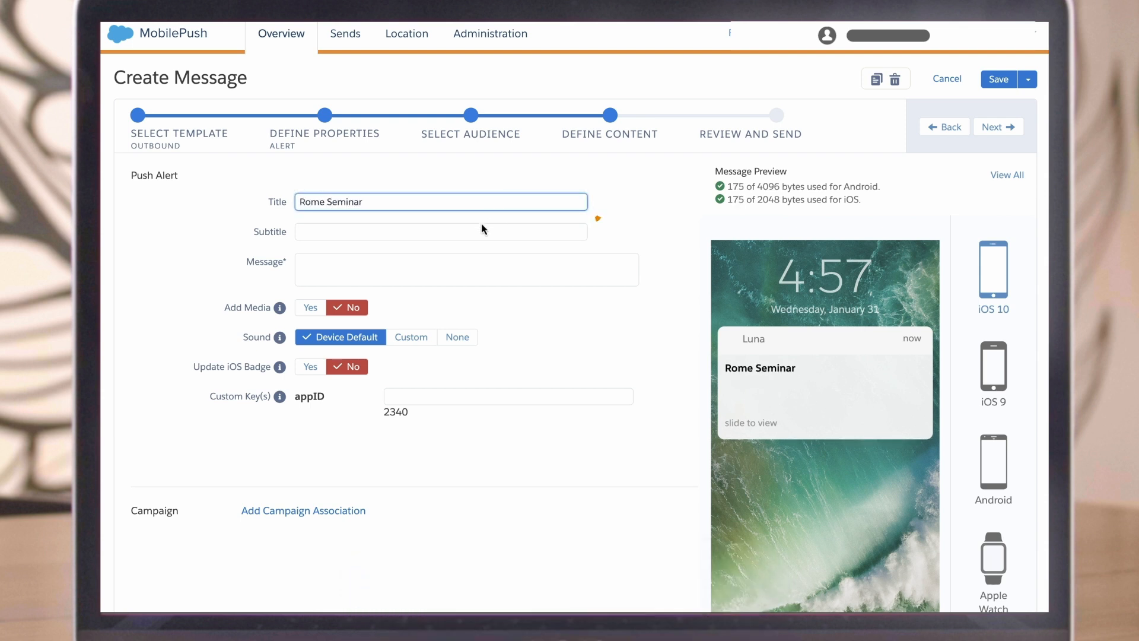
text(Don't forg)
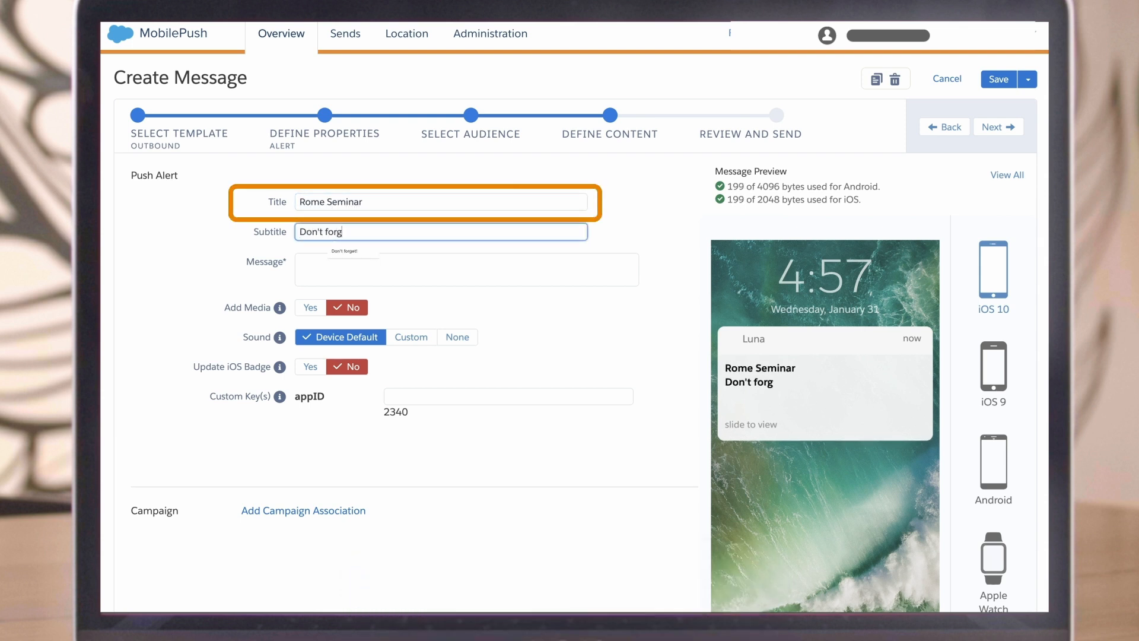
text(et!)
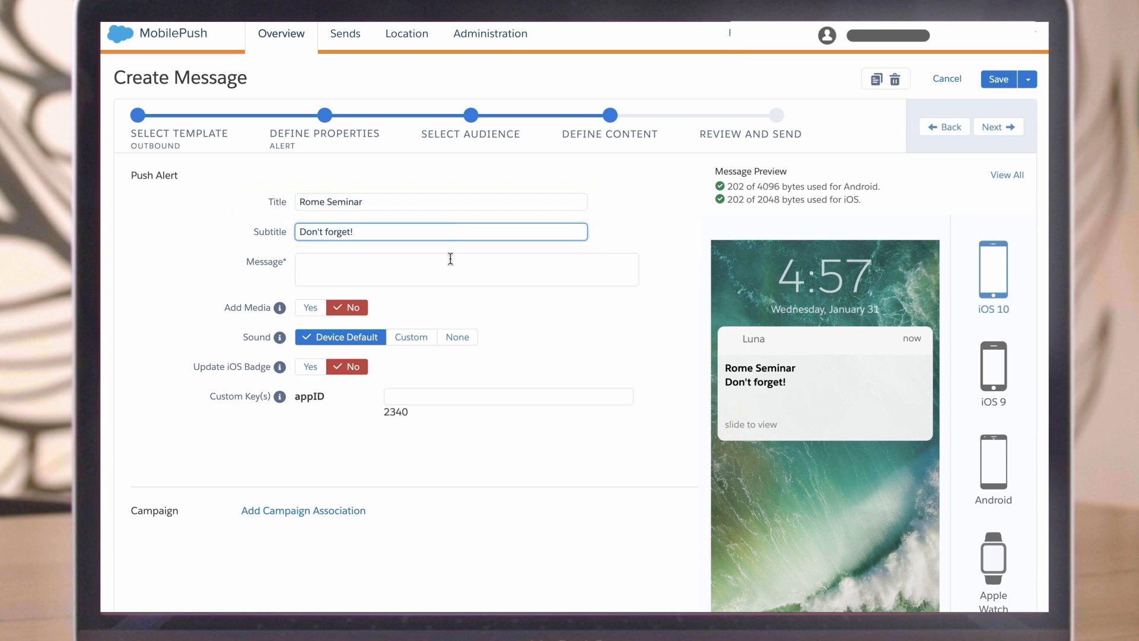
Step: Write and save the message "We can't wait to see you at the seminar!"
click(465, 270)
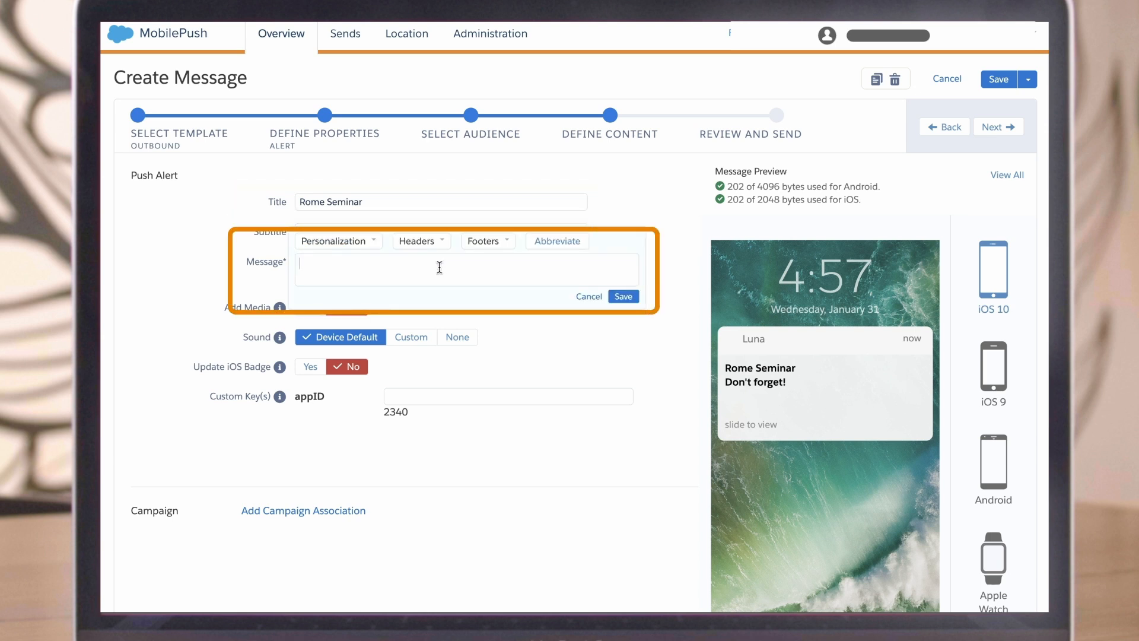
click(338, 241)
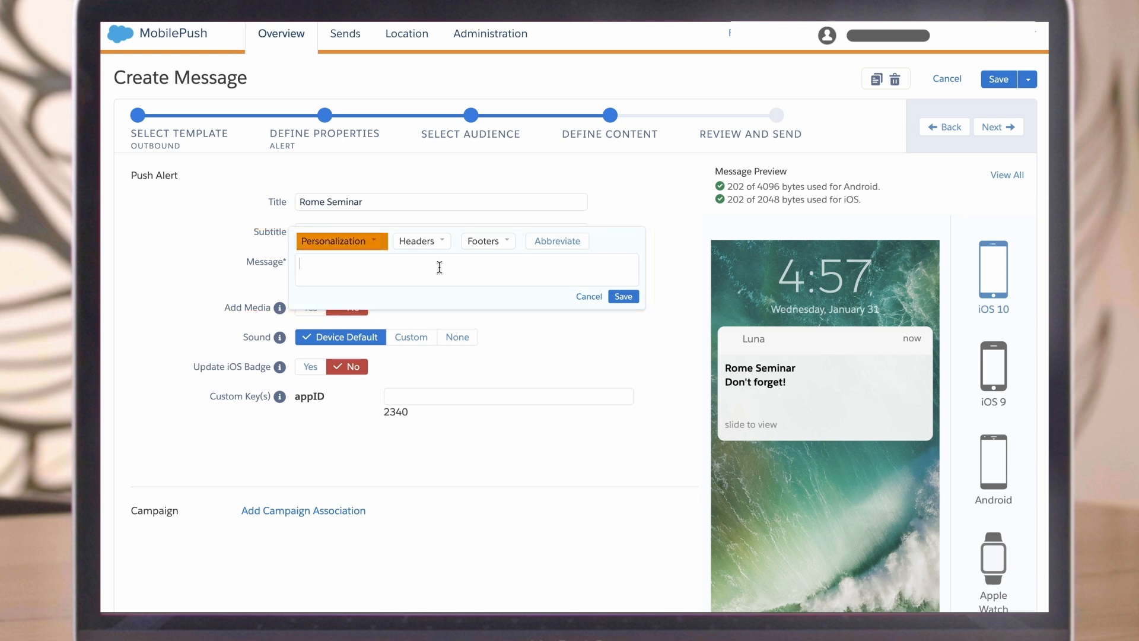
text(We can't wai)
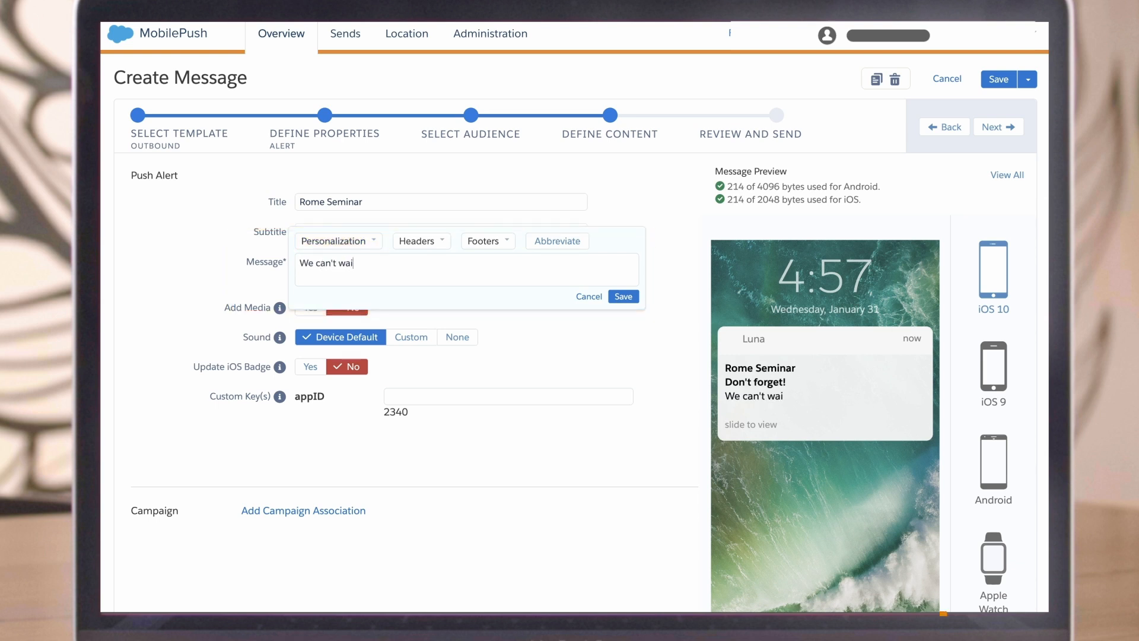
text(t to see you at the seminar!)
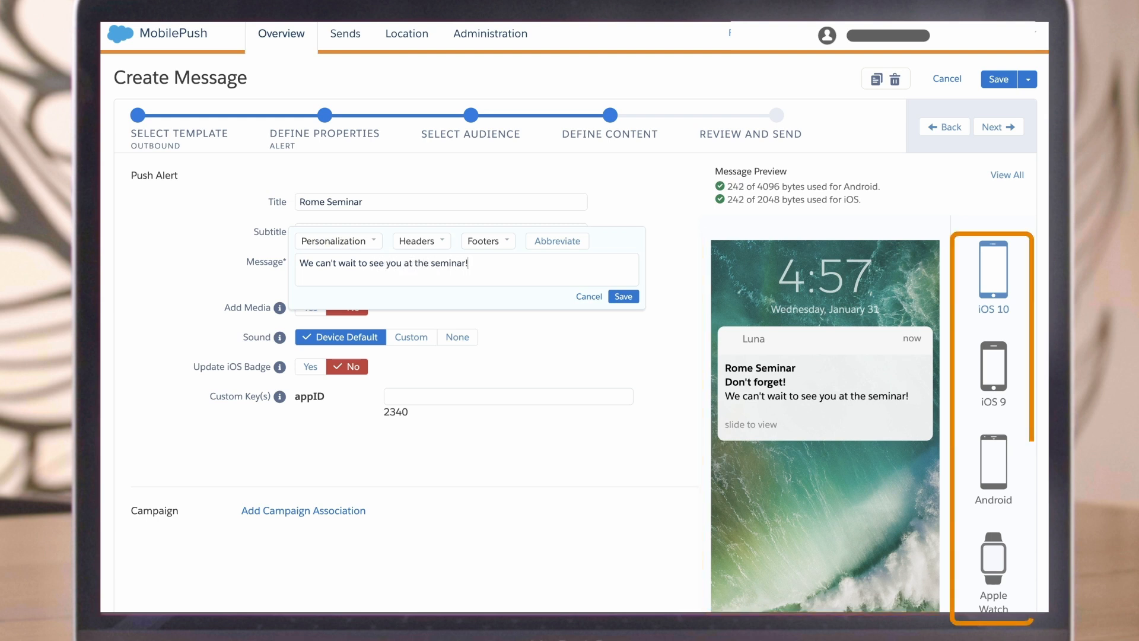
click(623, 297)
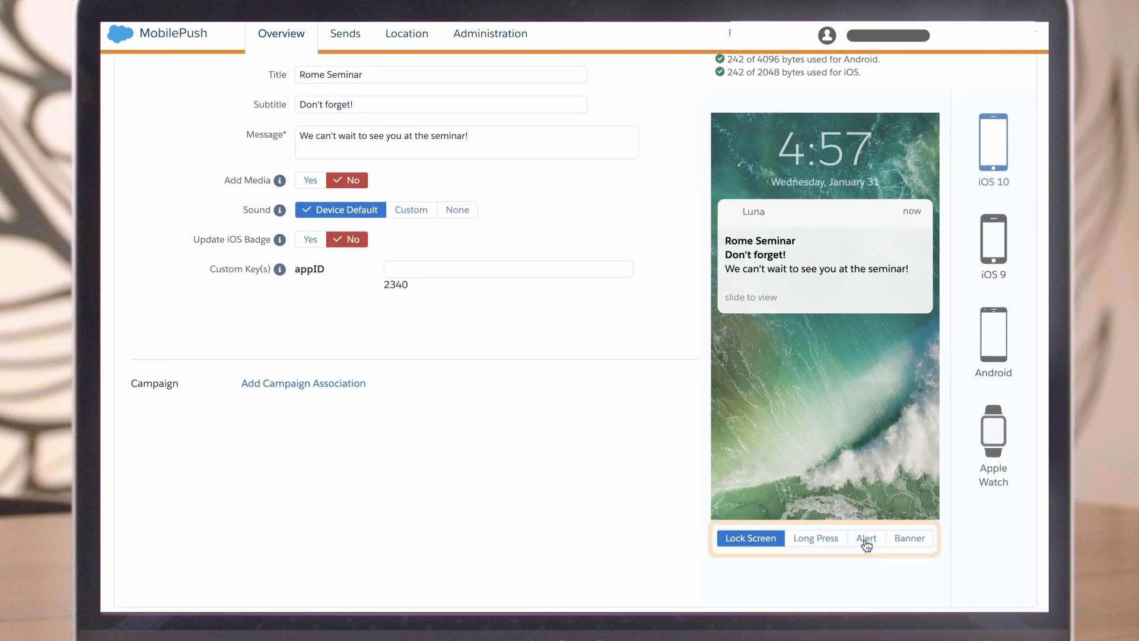
Step: Set Add Media and Update iOS Badge to Yes, then proceed to Review and Send
click(310, 180)
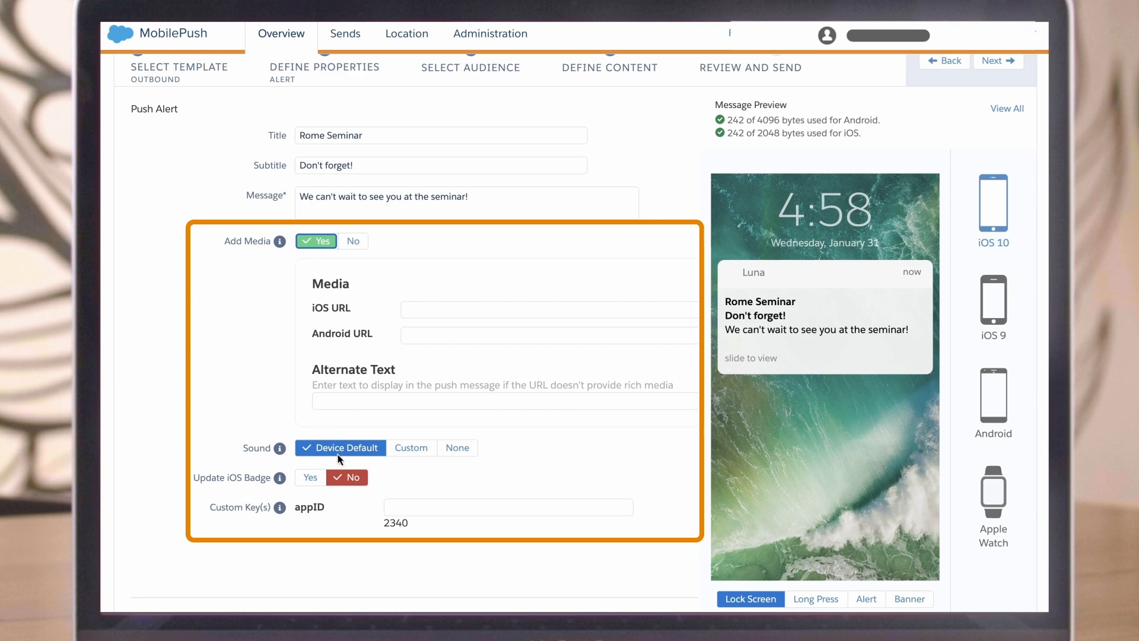
click(310, 477)
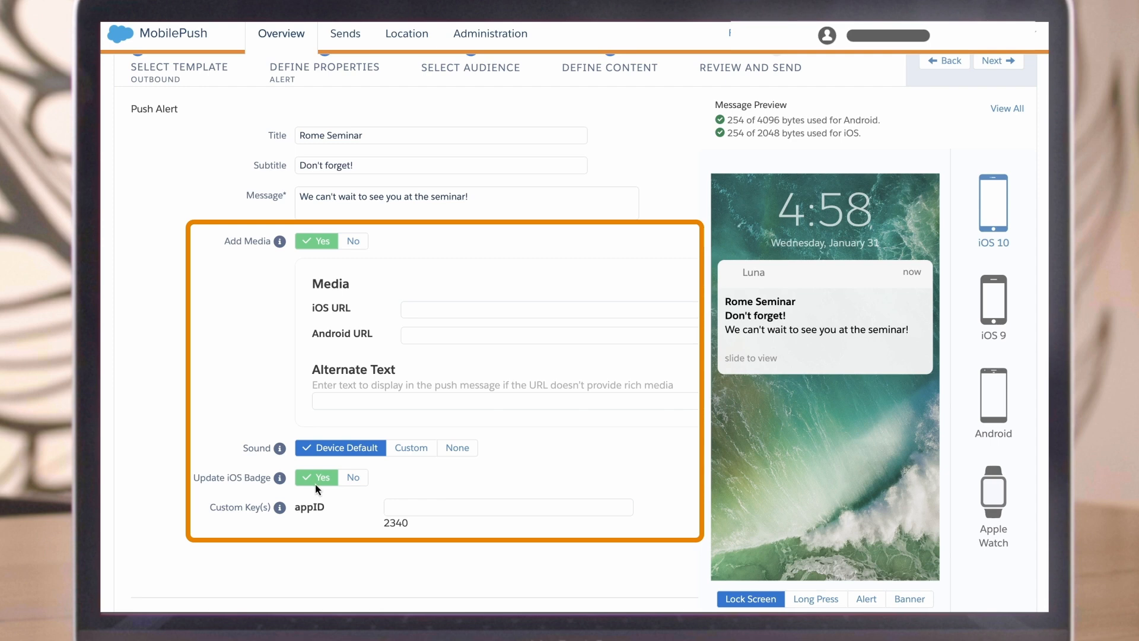
mouse_move(367, 517)
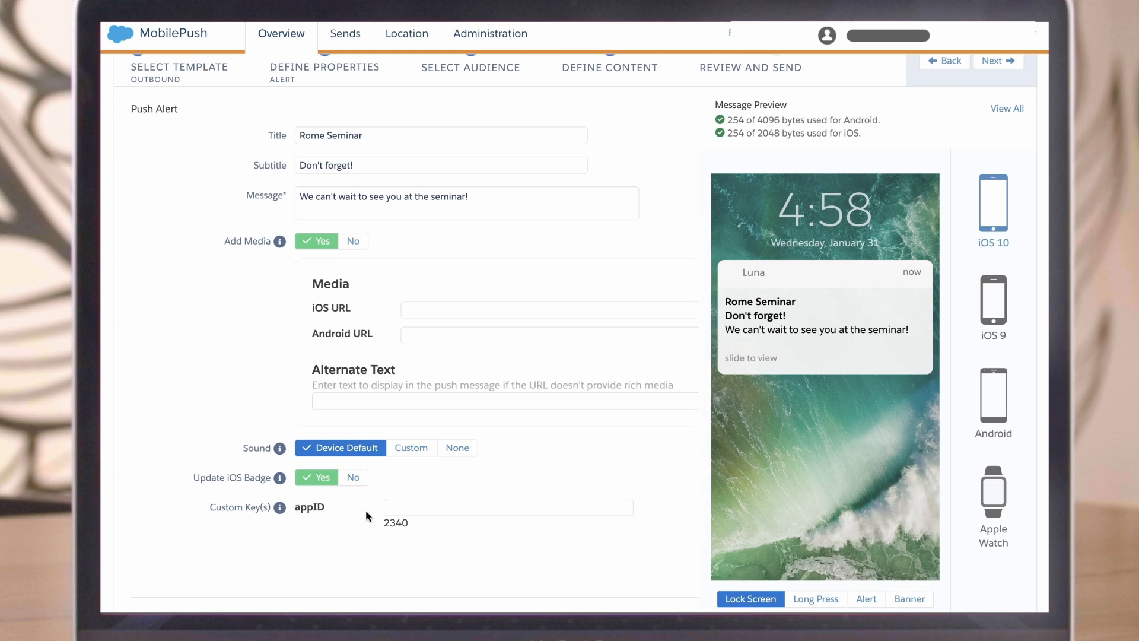
mouse_move(321, 523)
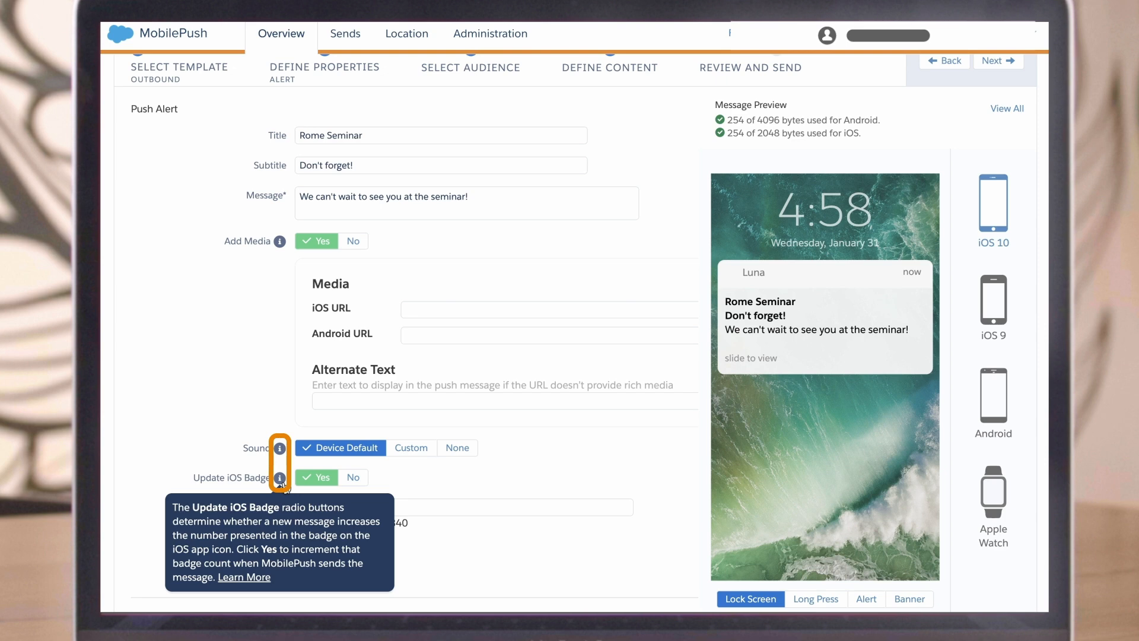
scroll(down, 3)
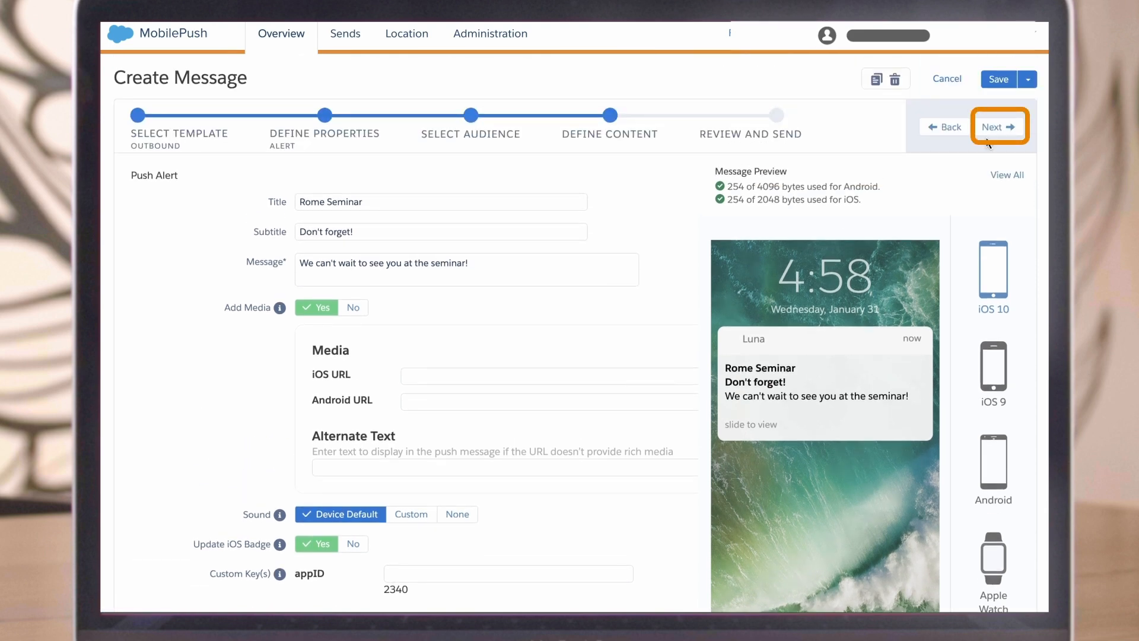
click(998, 125)
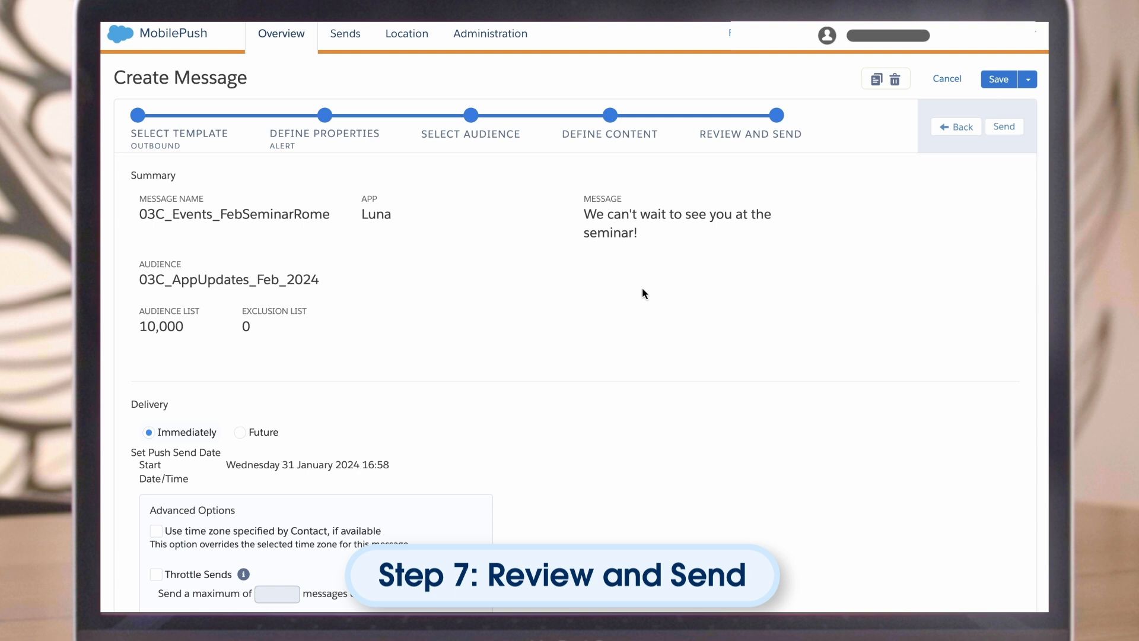
Step: Review the summary and advanced options, then send and confirm the push for immediate delivery
click(240, 432)
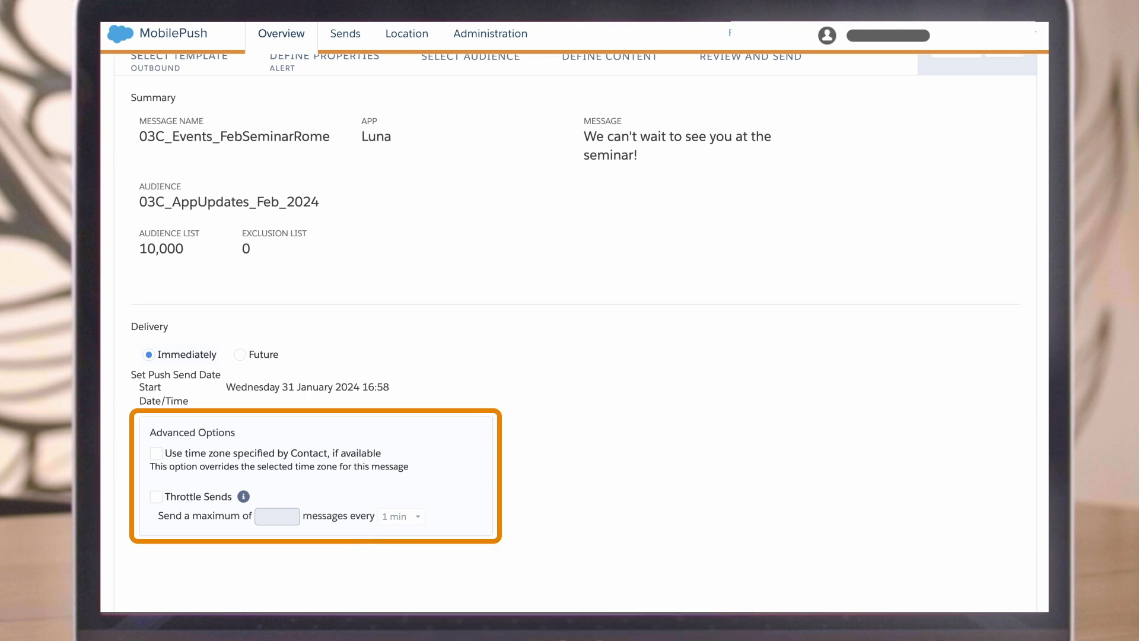
scroll(up, 3)
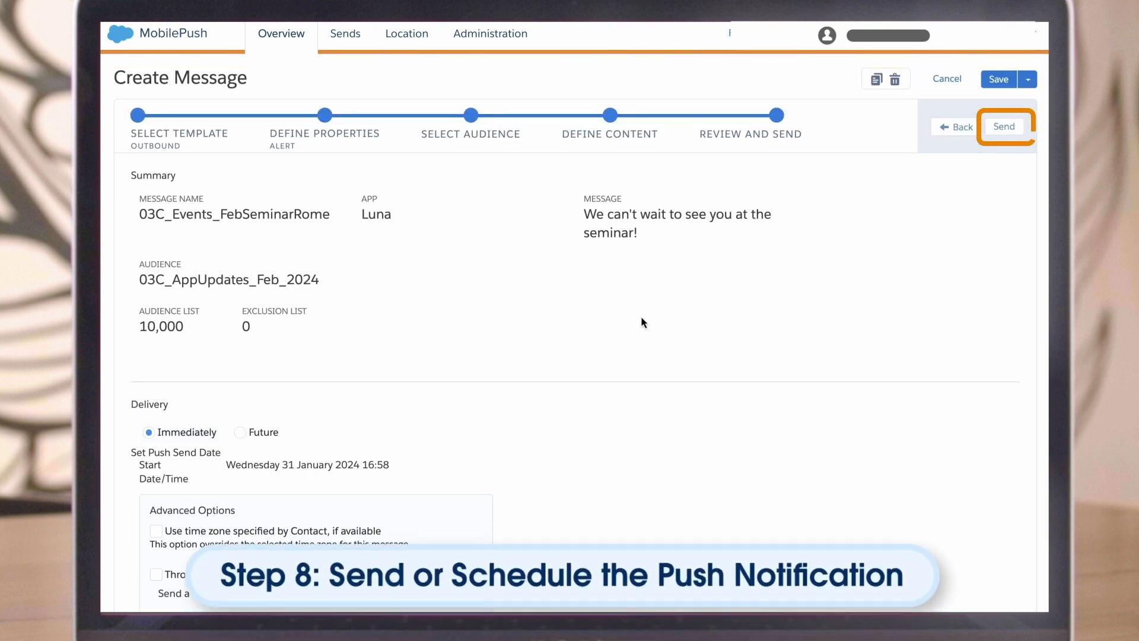
click(1004, 125)
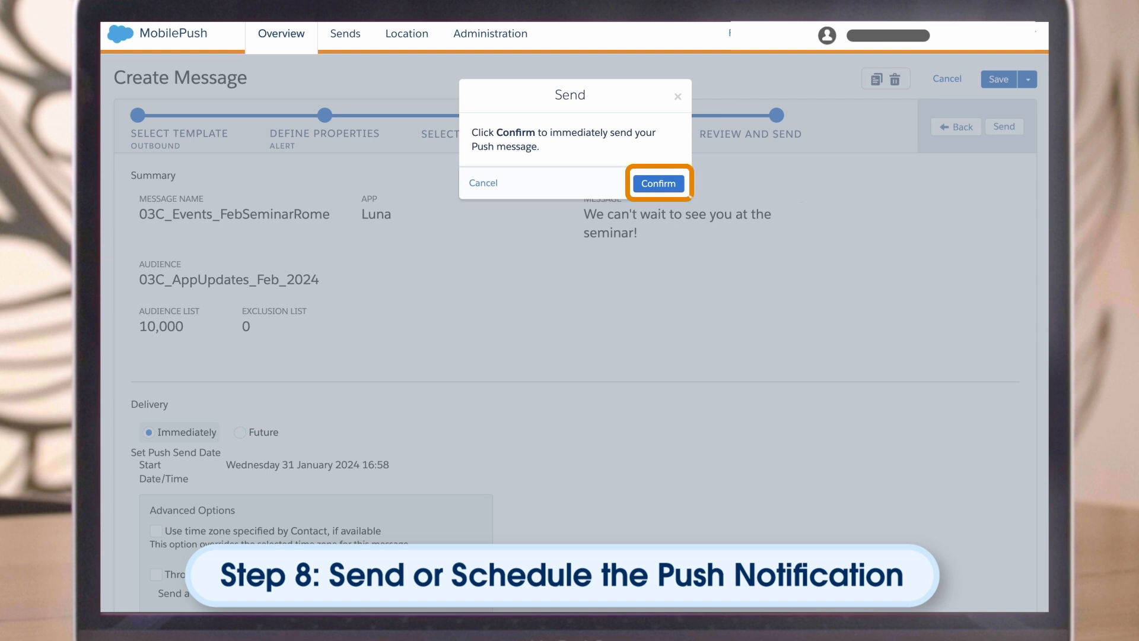
click(656, 182)
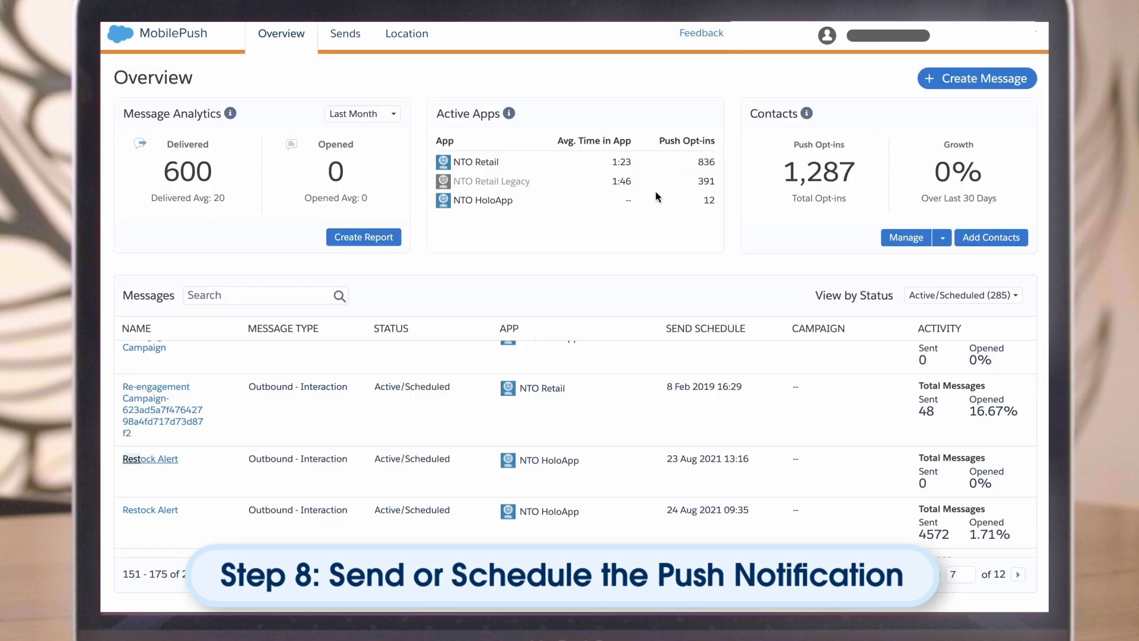
mouse_move(939, 429)
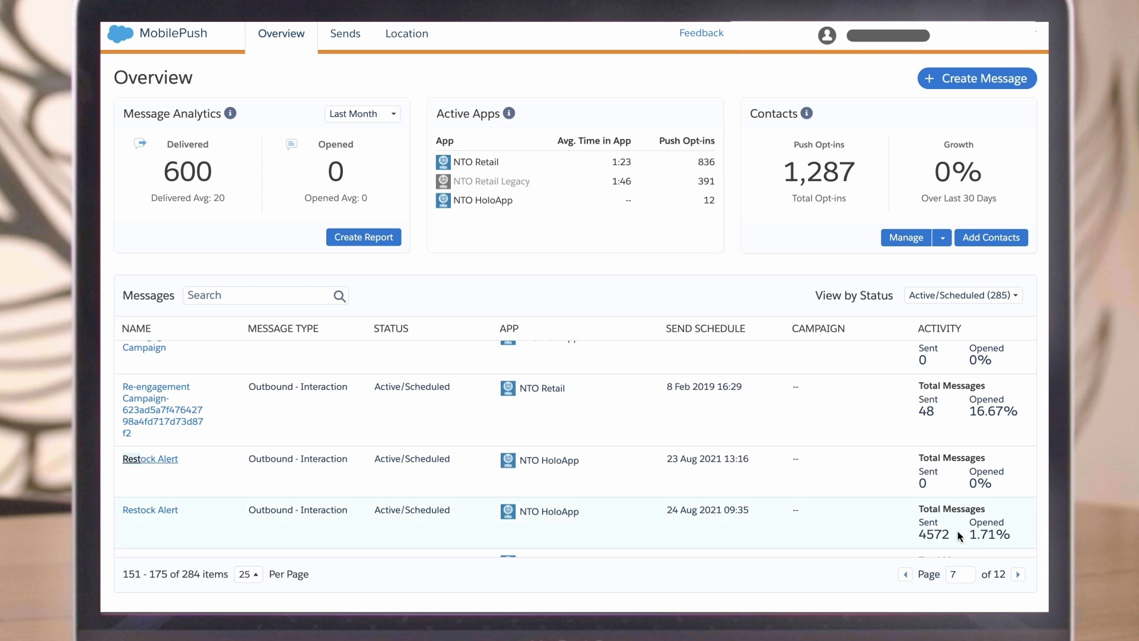
mouse_move(407, 503)
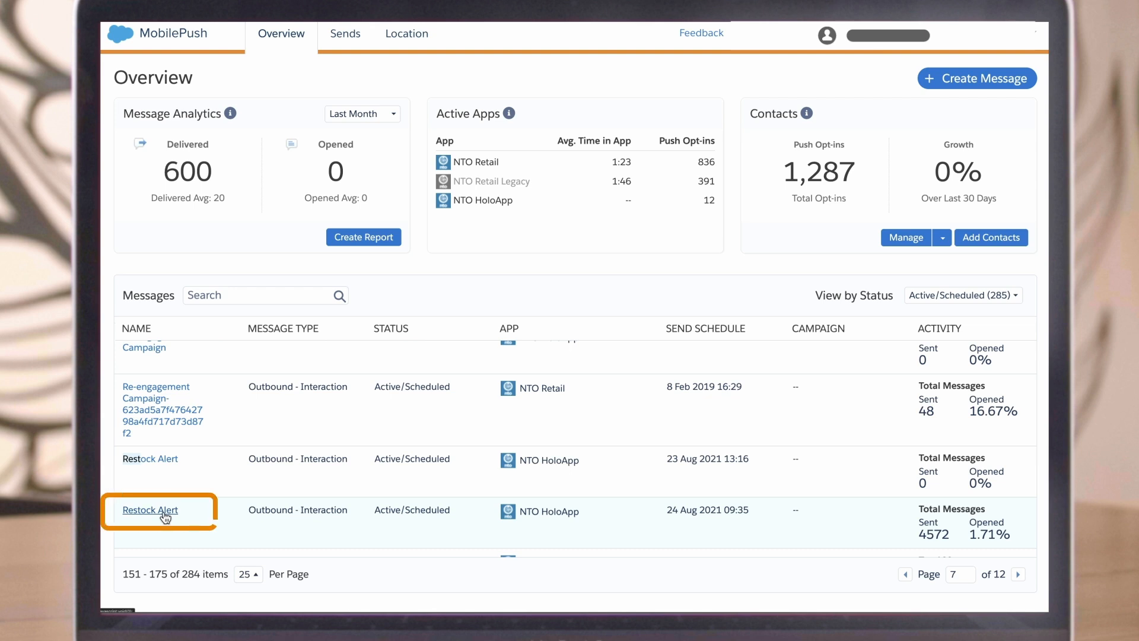
Step: Open the Restock Alert message scheduled 24 Aug 2021 to view its details and activity log
click(151, 509)
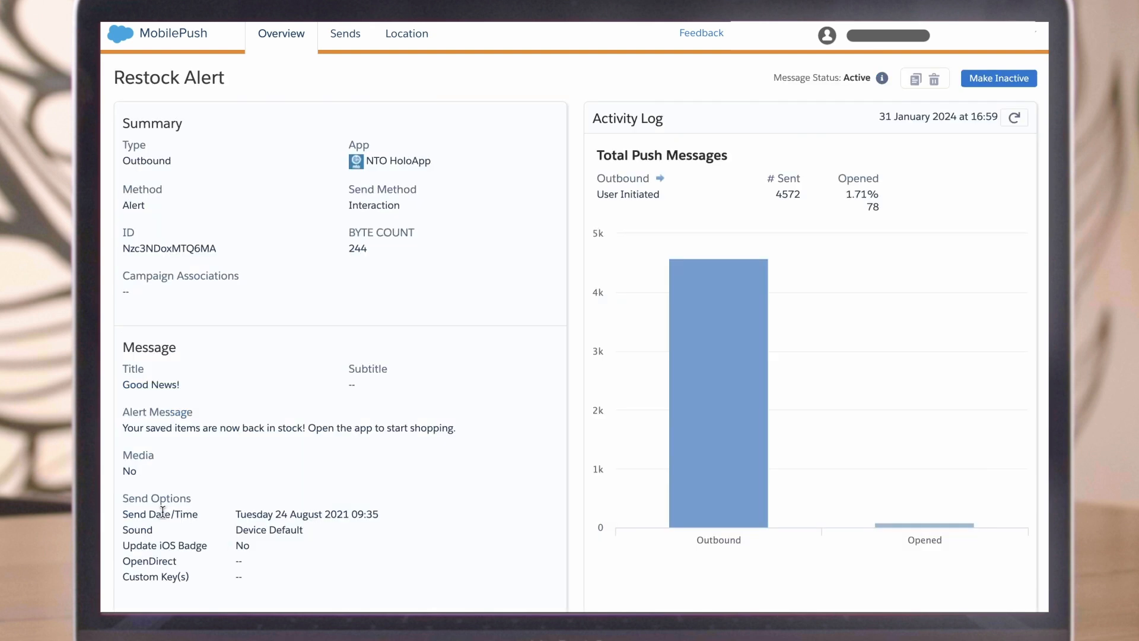